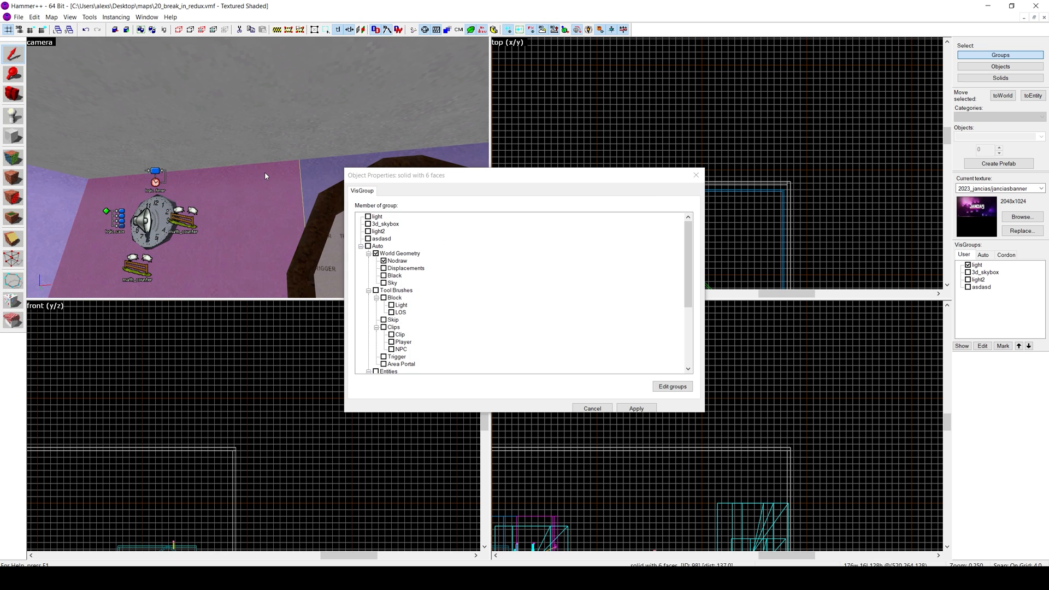
Dismiss the Object Properties dialog before opening the expert run-map settings.
left_click(592, 409)
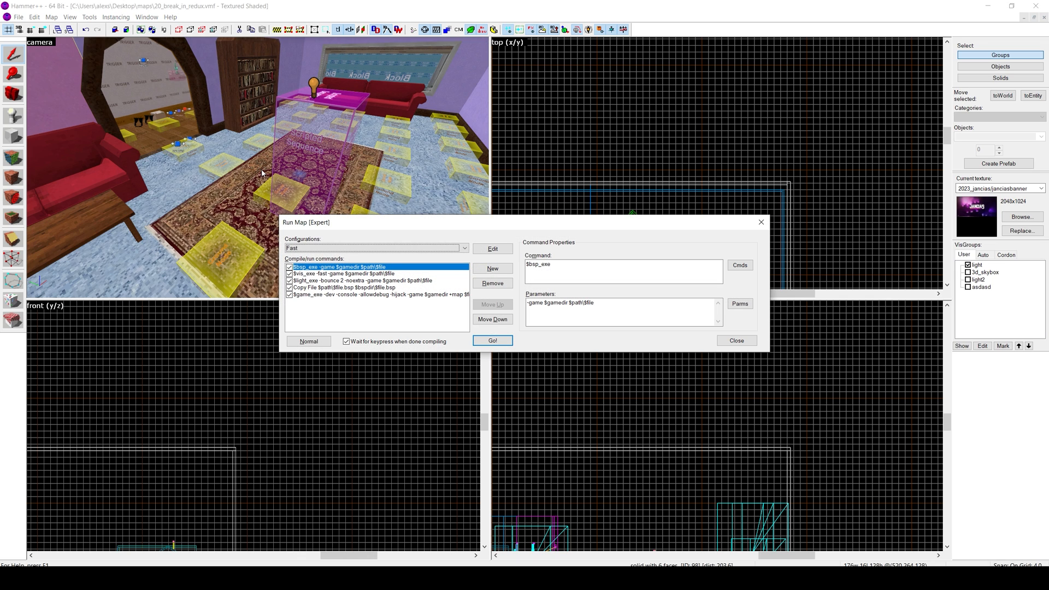
mouse_move(793, 215)
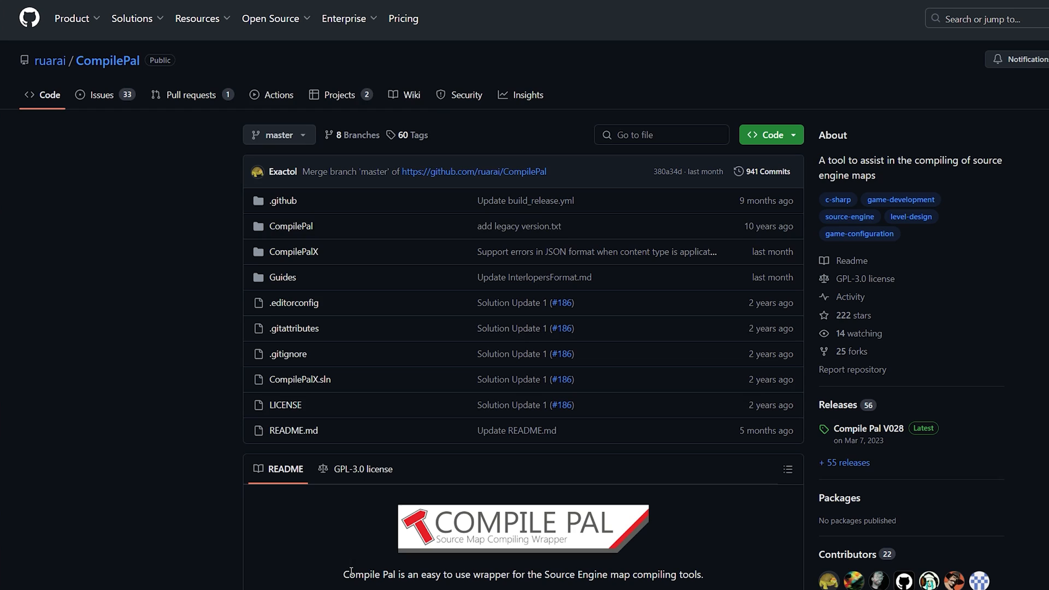
Scroll the CompilePal repository page down to its README compile-interface screenshot.
scroll("down", 3)
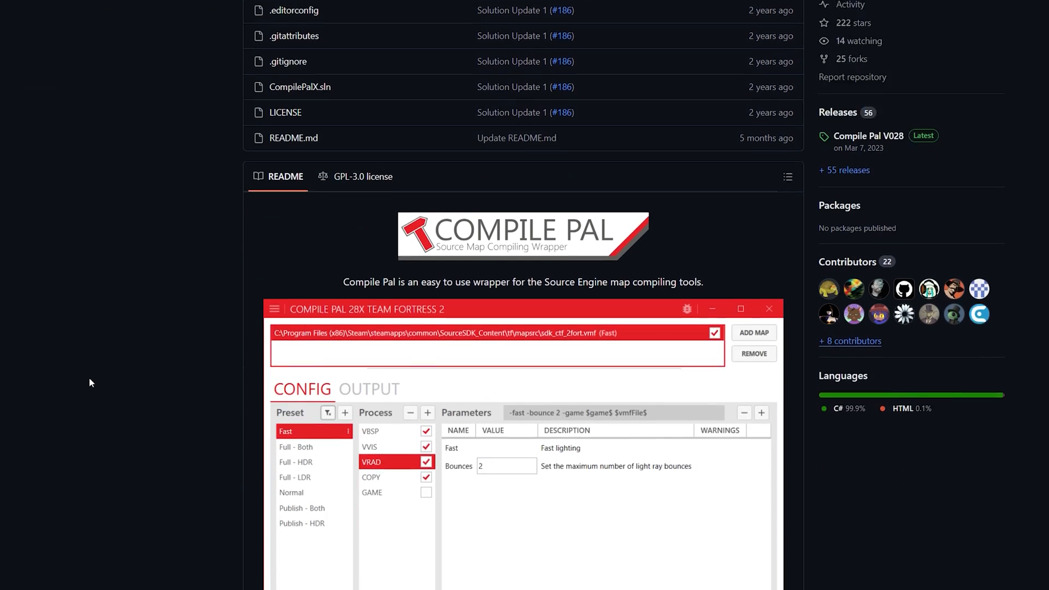
scroll("down", 3)
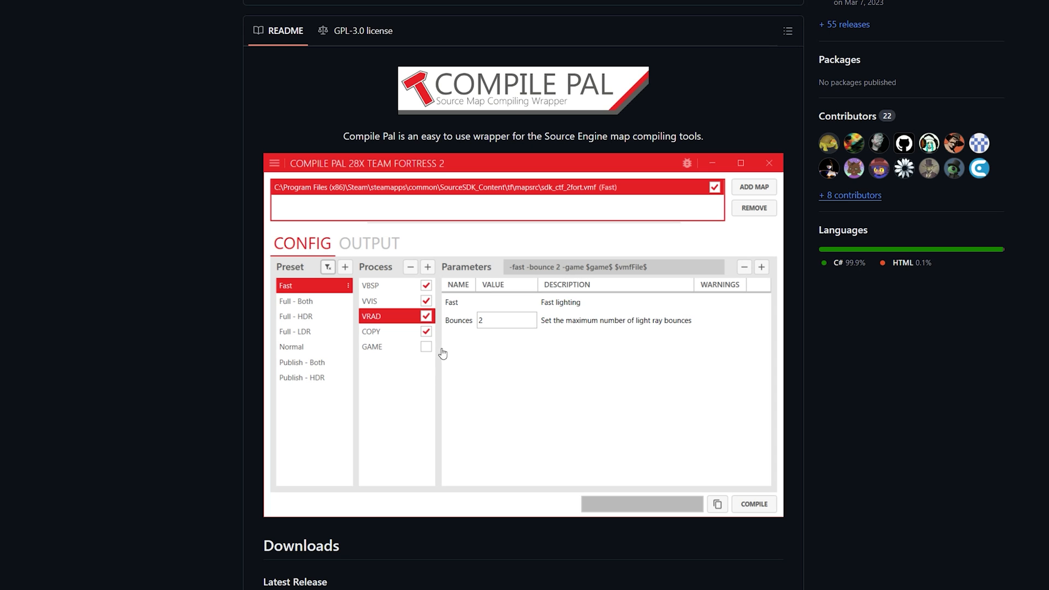
mouse_move(329, 396)
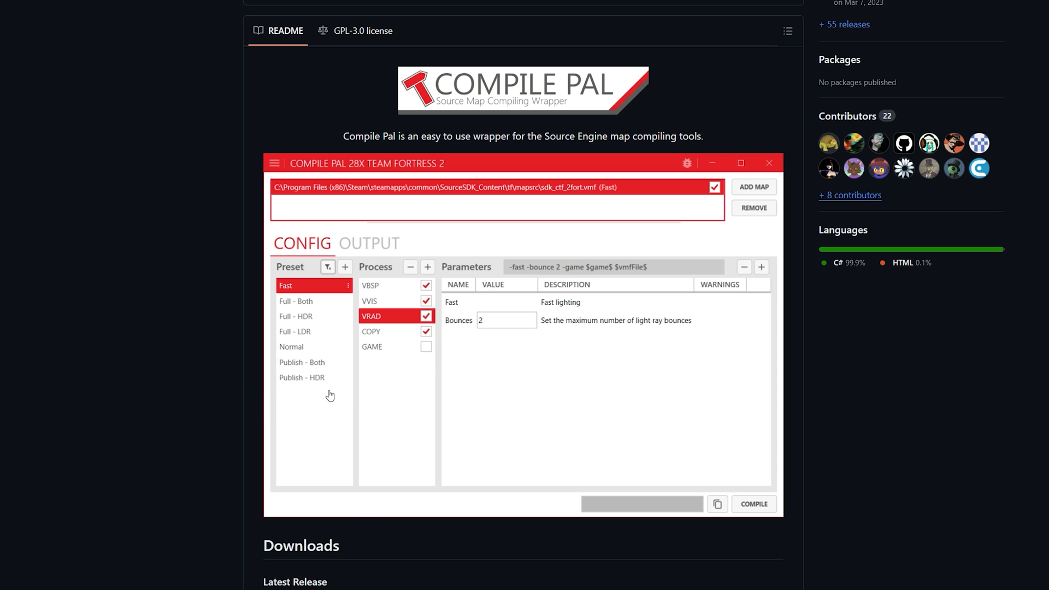
mouse_move(337, 382)
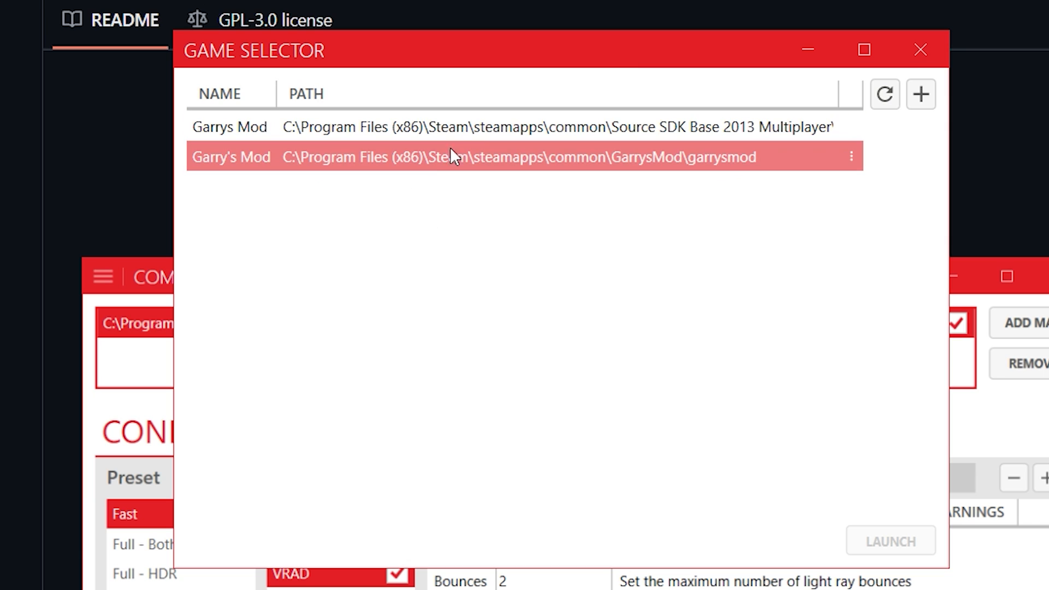
Select the Garry's Mod entry and review then close the blank Game Configuration form.
left_click(469, 156)
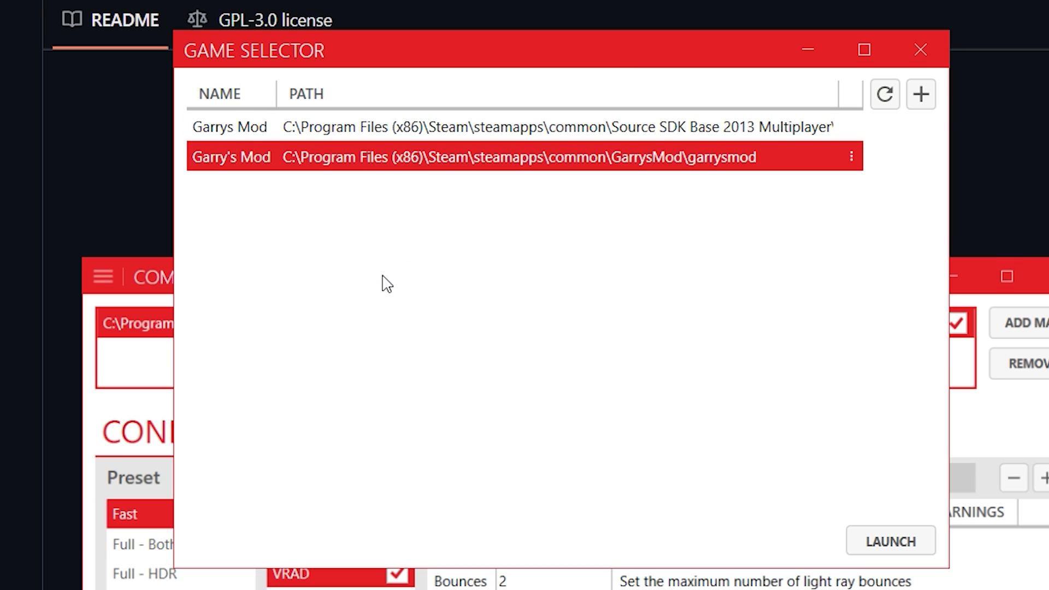
left_click(853, 157)
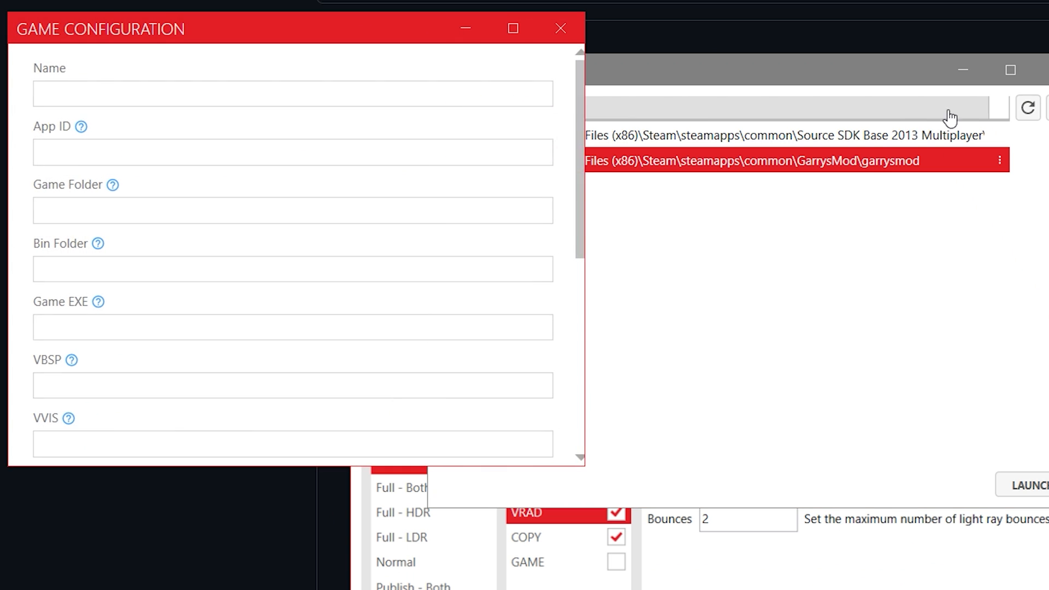
scroll("down", 3)
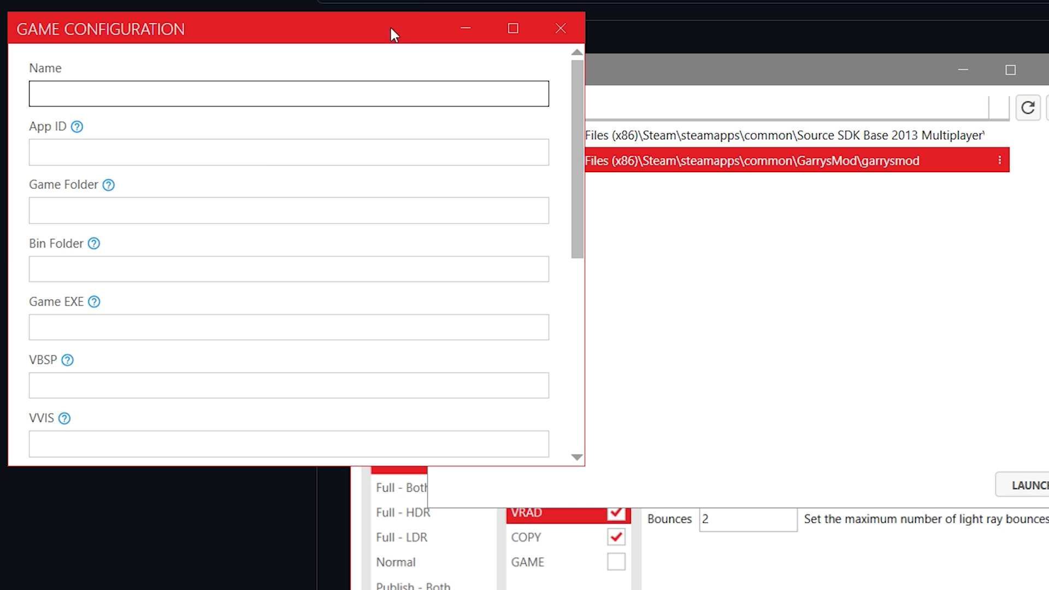
scroll("down", 3)
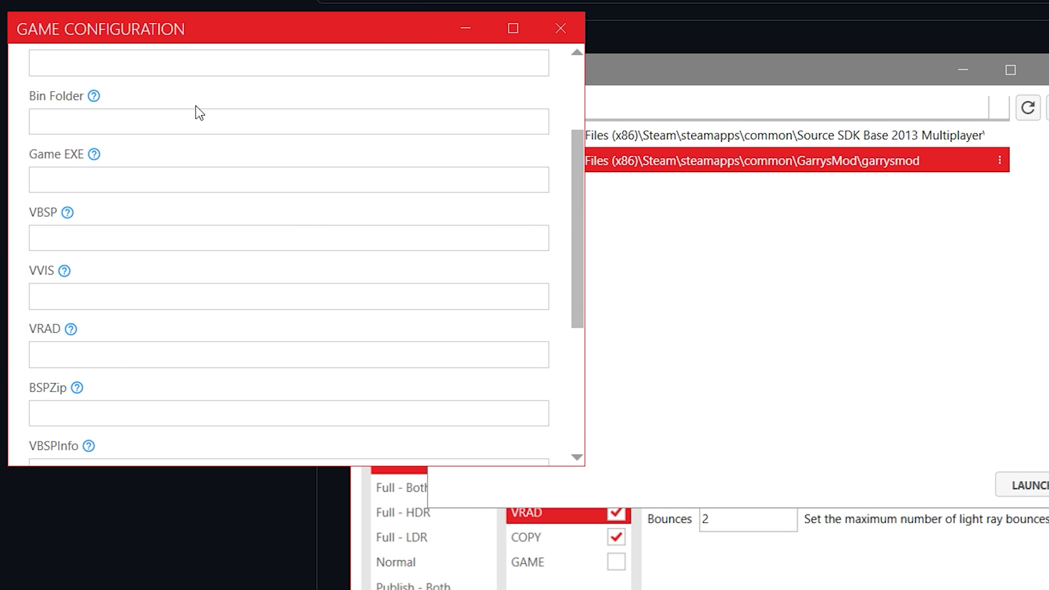
scroll("down", 3)
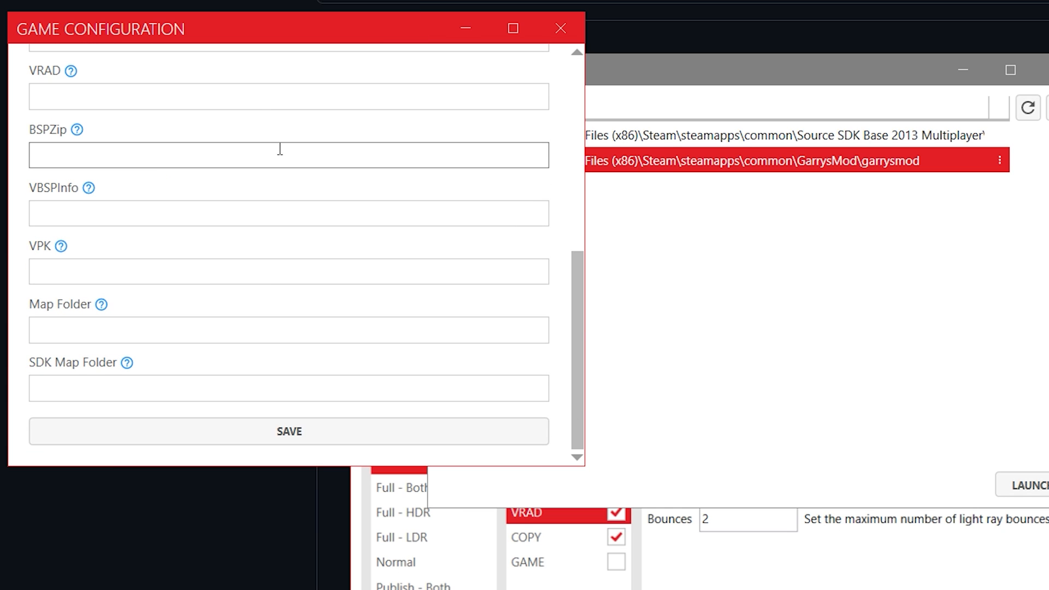
left_click(289, 431)
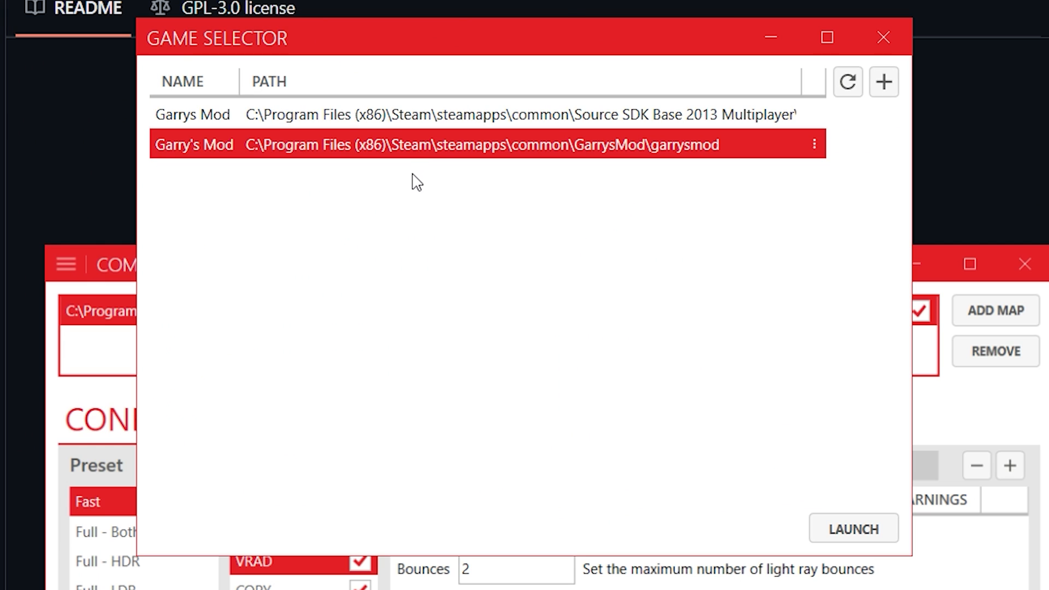
mouse_move(611, 160)
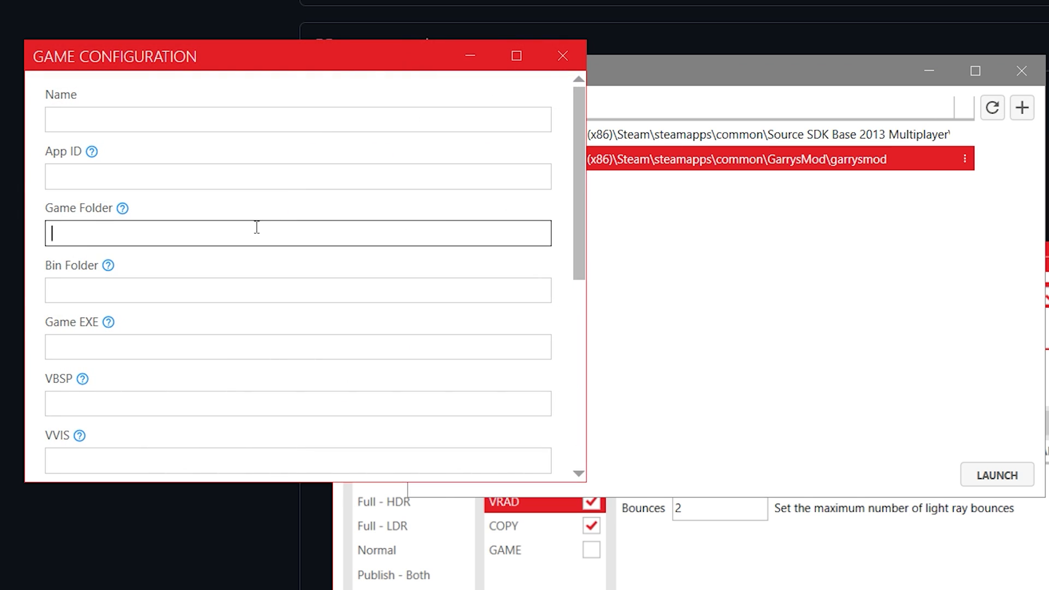
Look through the game selector's path fields, focusing the VBSP path.
scroll("down", 3)
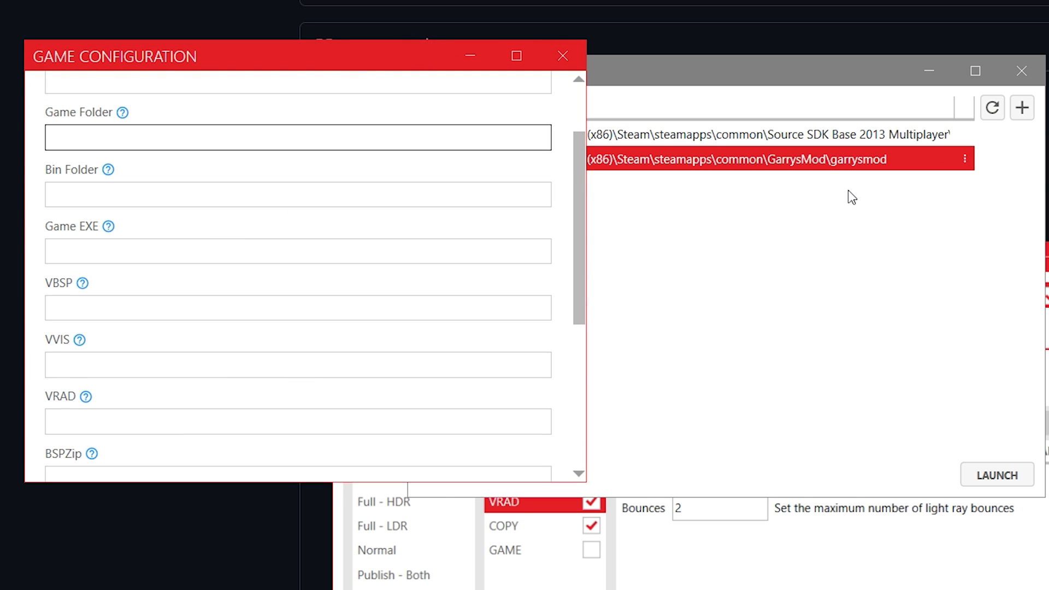
left_click(297, 308)
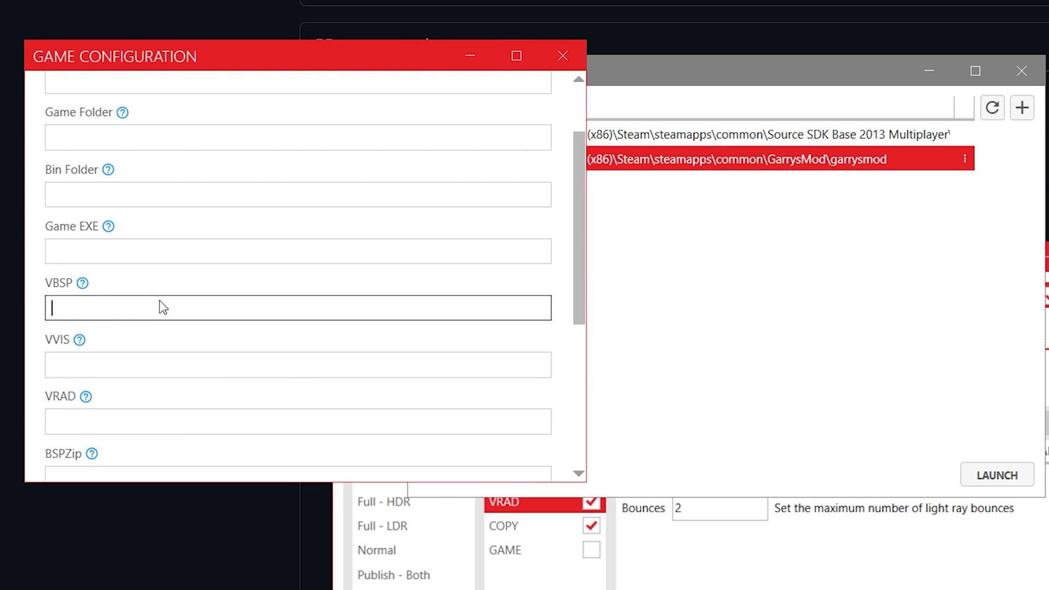
scroll("down", 3)
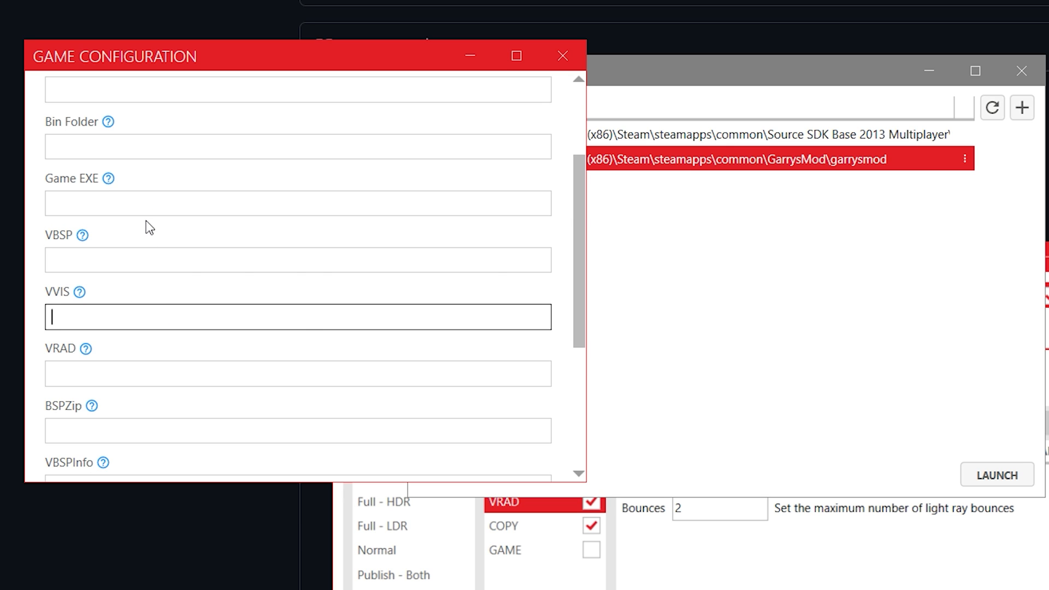
scroll("down", 3)
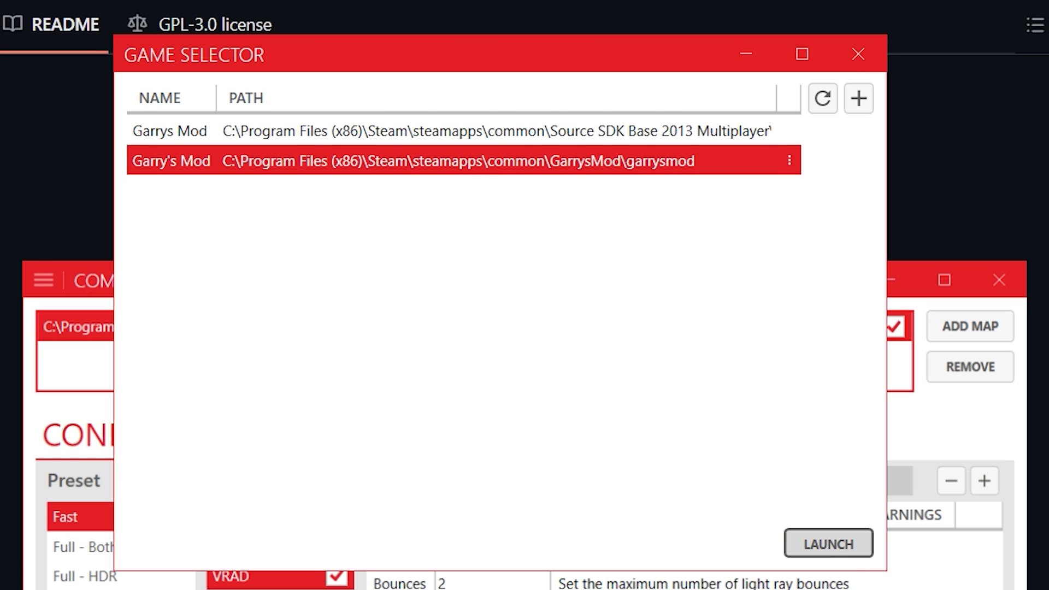
Launch the Garry's Mod compiler showing the 20_break_in_redux maps under Publish - Both.
left_click(829, 543)
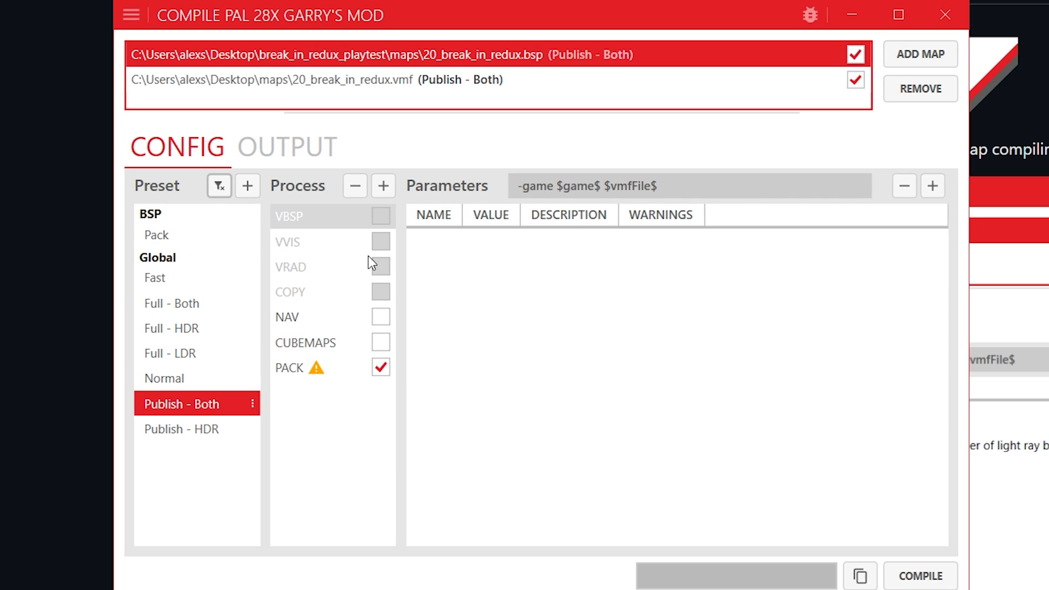
left_click(286, 147)
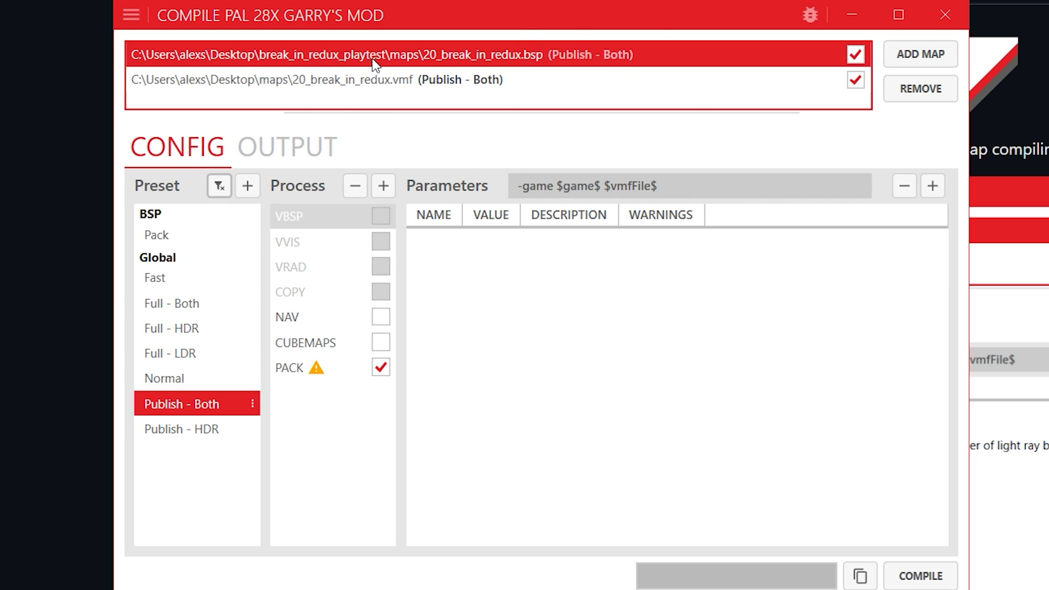
mouse_move(523, 62)
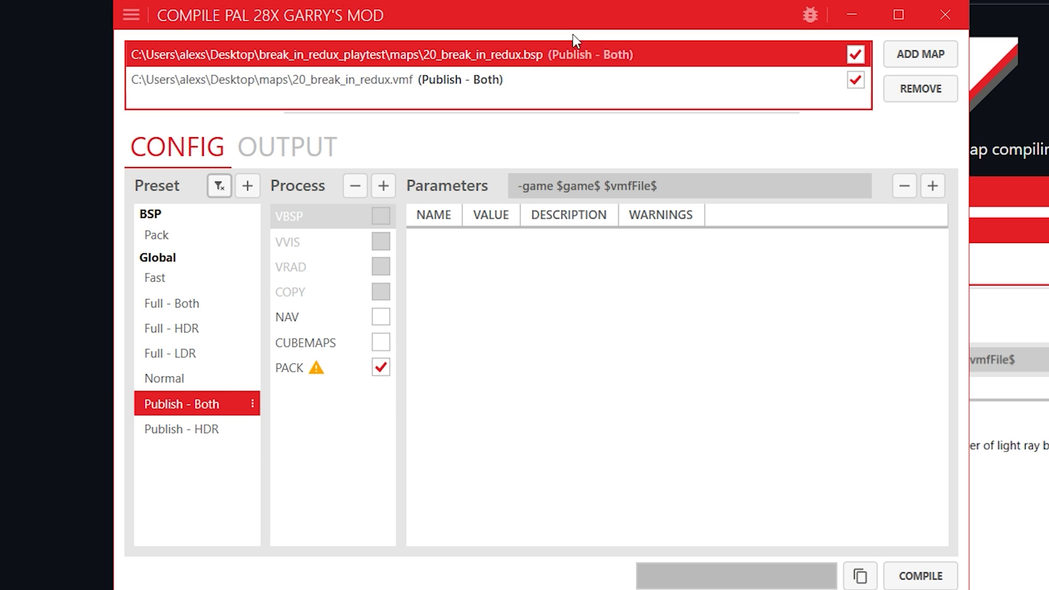
mouse_move(211, 429)
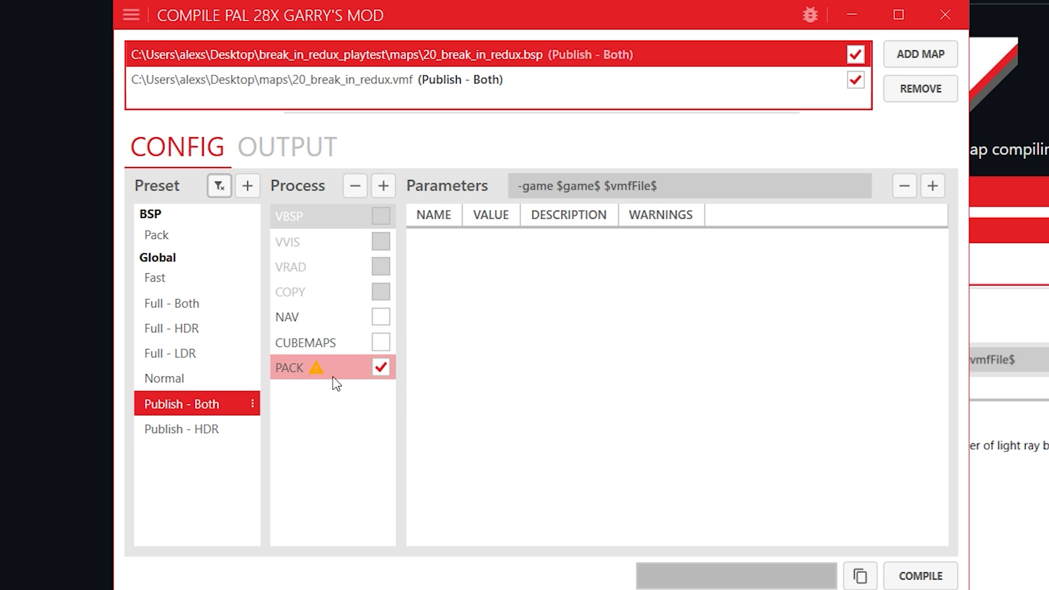
mouse_move(322, 378)
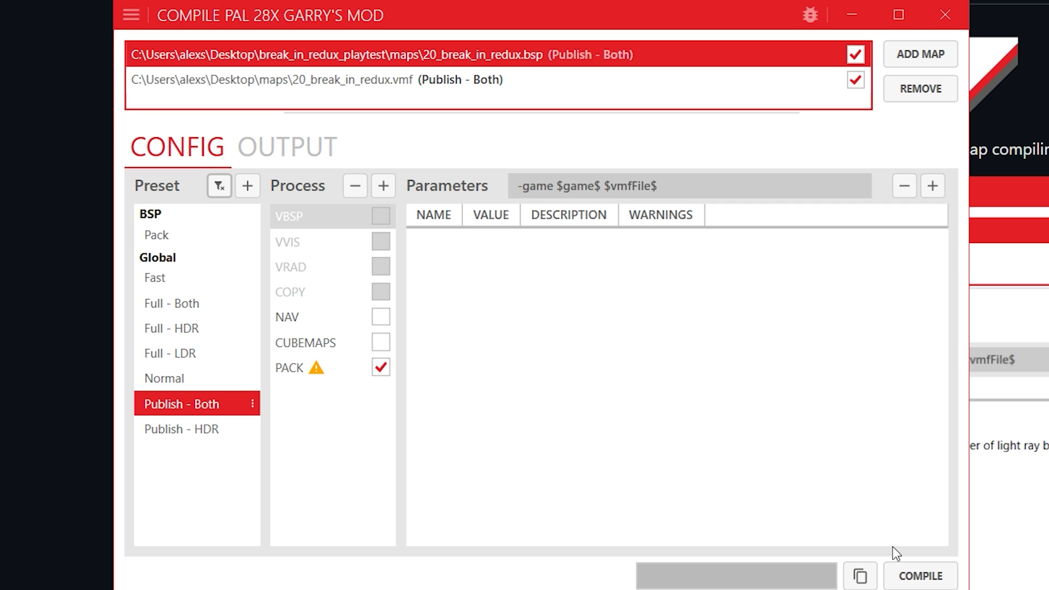
Compile the queued maps with the Publish - Both preset and open the packed .bsp output.
left_click(919, 576)
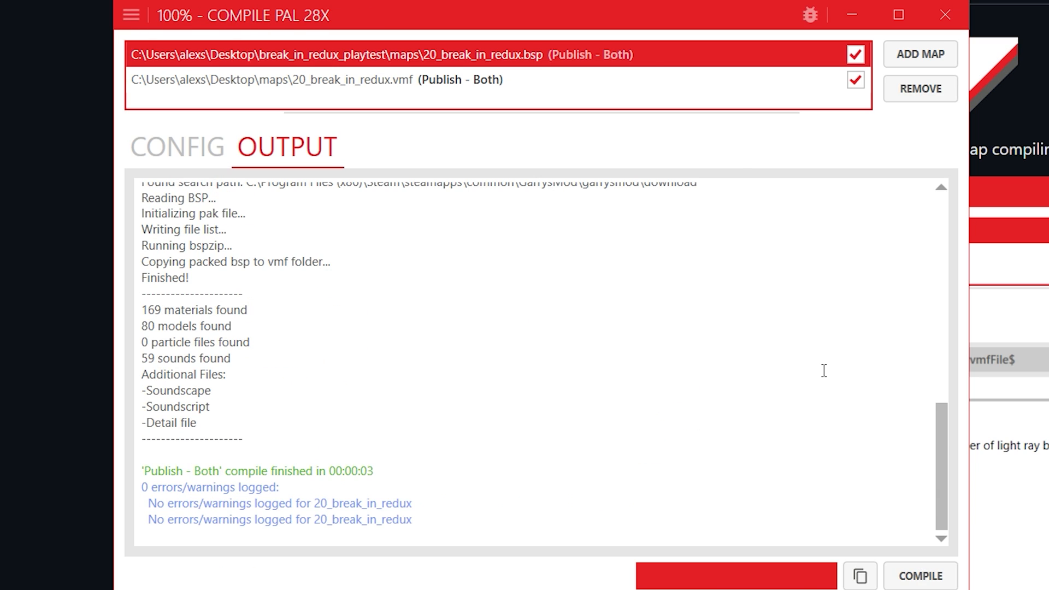
mouse_move(168, 319)
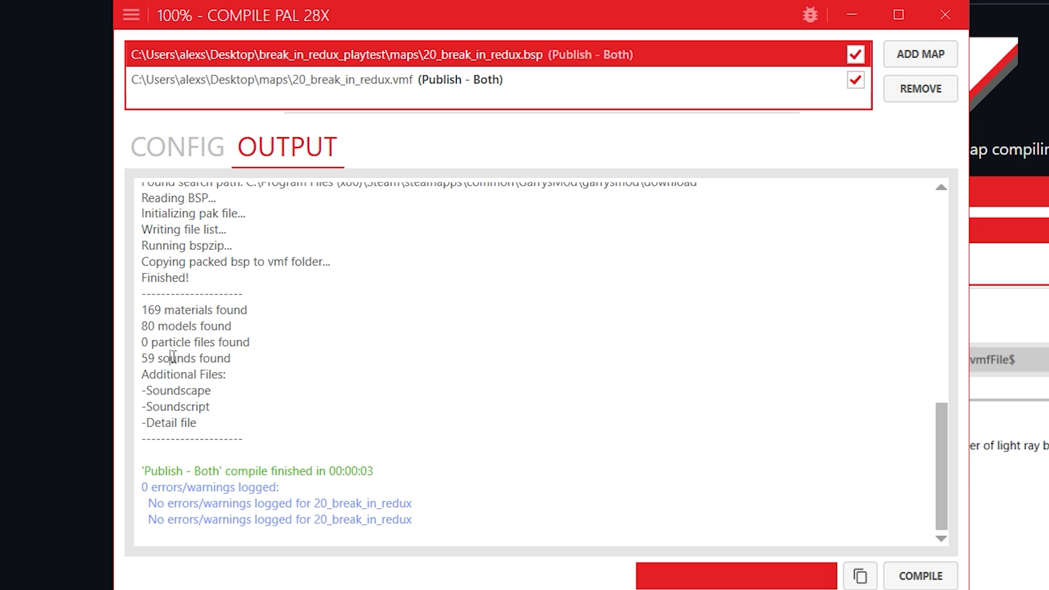
double_click(176, 391)
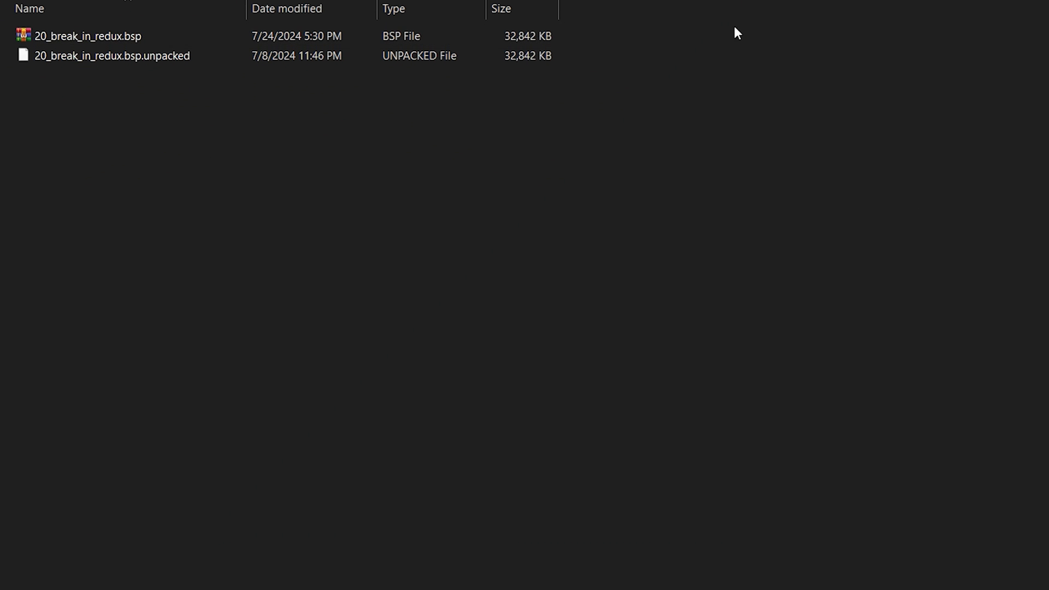
Remove the 20_break_in_redux.bsp.unpacked copy, keeping only the packed .bsp.
left_click(87, 36)
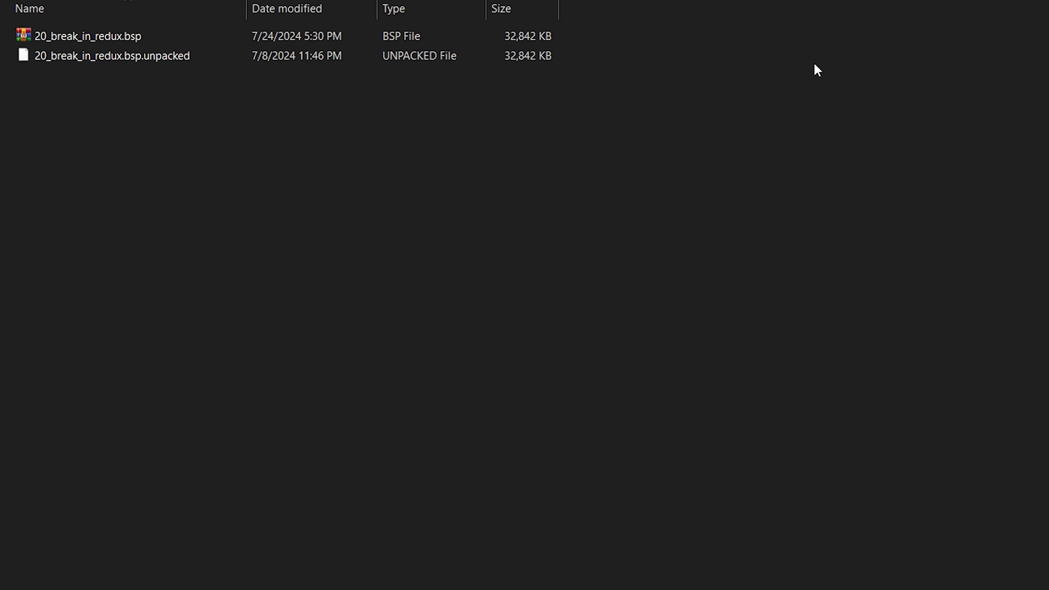
left_click(110, 55)
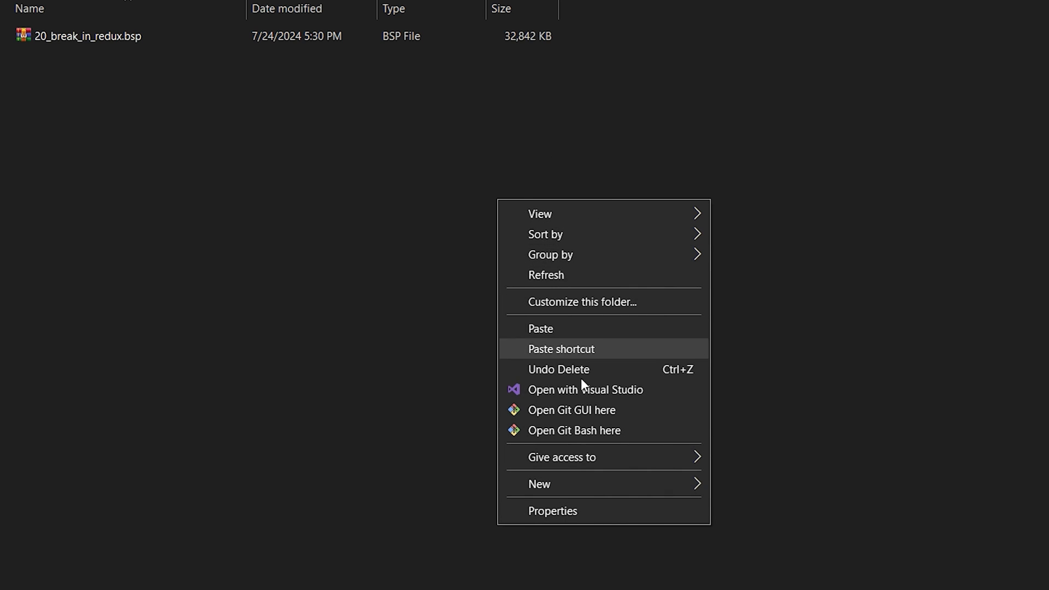
Create a maps folder beside the map file and move into it.
left_click(539, 484)
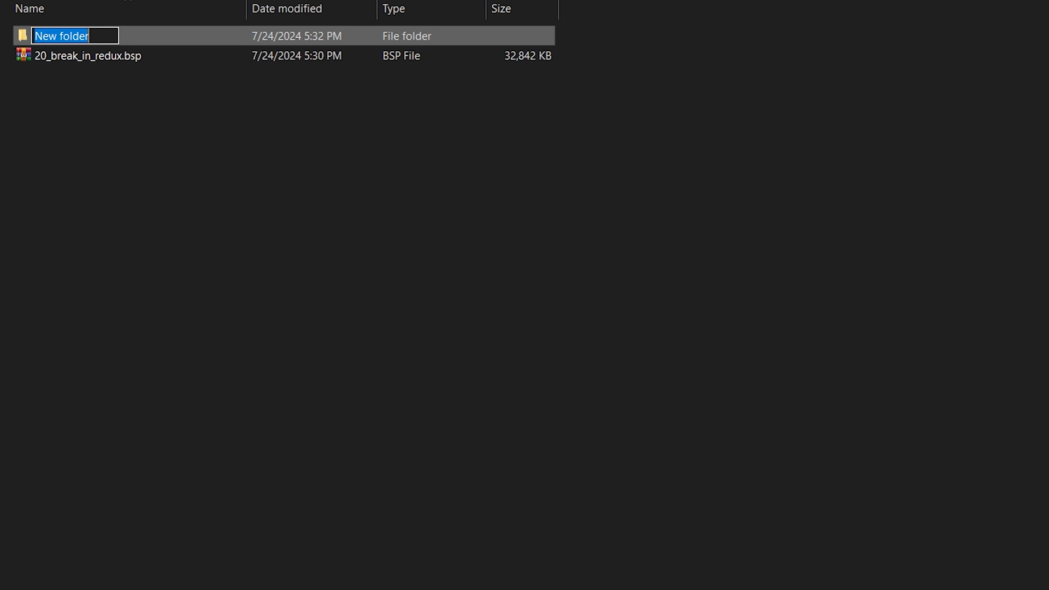
type("maps")
type("lua")
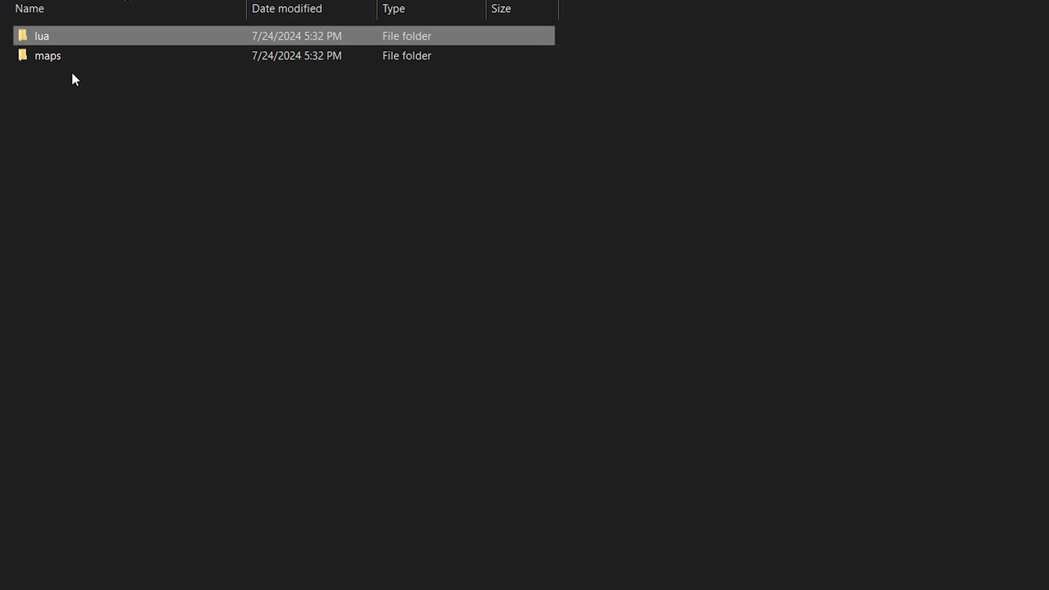
left_click(47, 56)
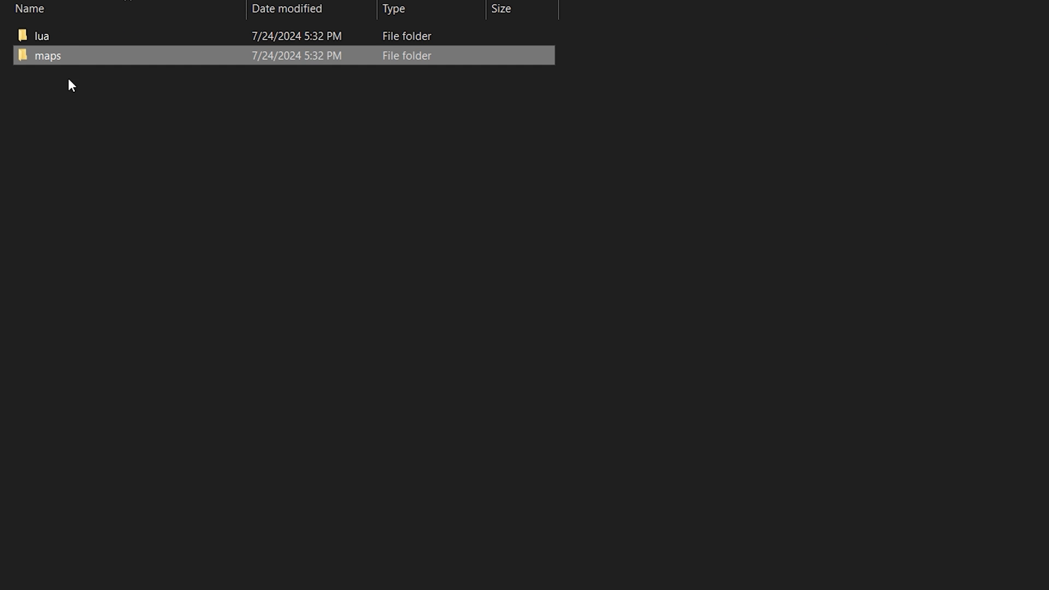
double_click(47, 56)
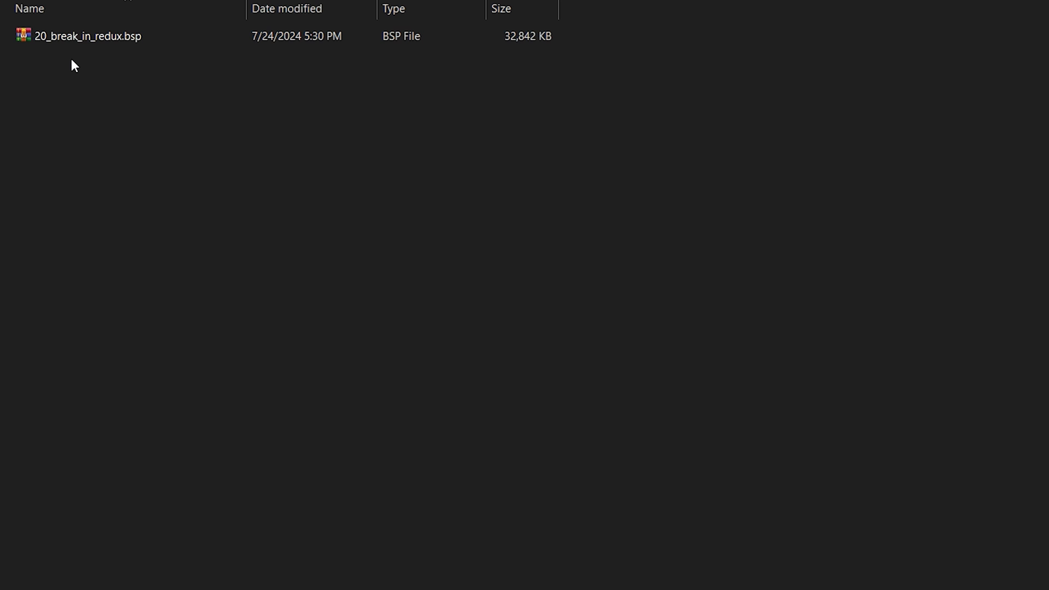
Create a thumb folder inside the maps folder.
left_click(86, 35)
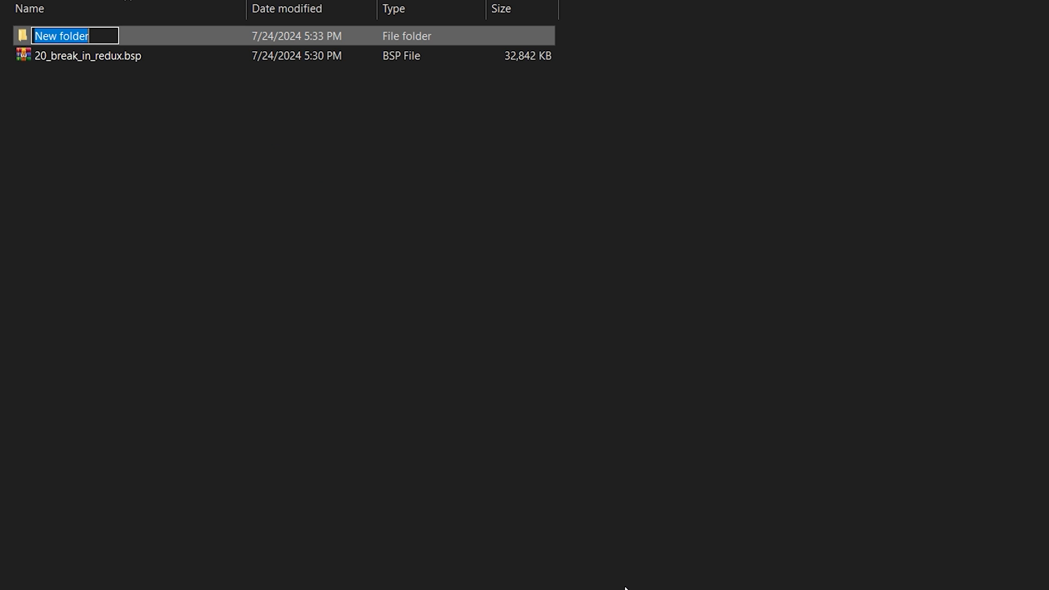
type("thumb")
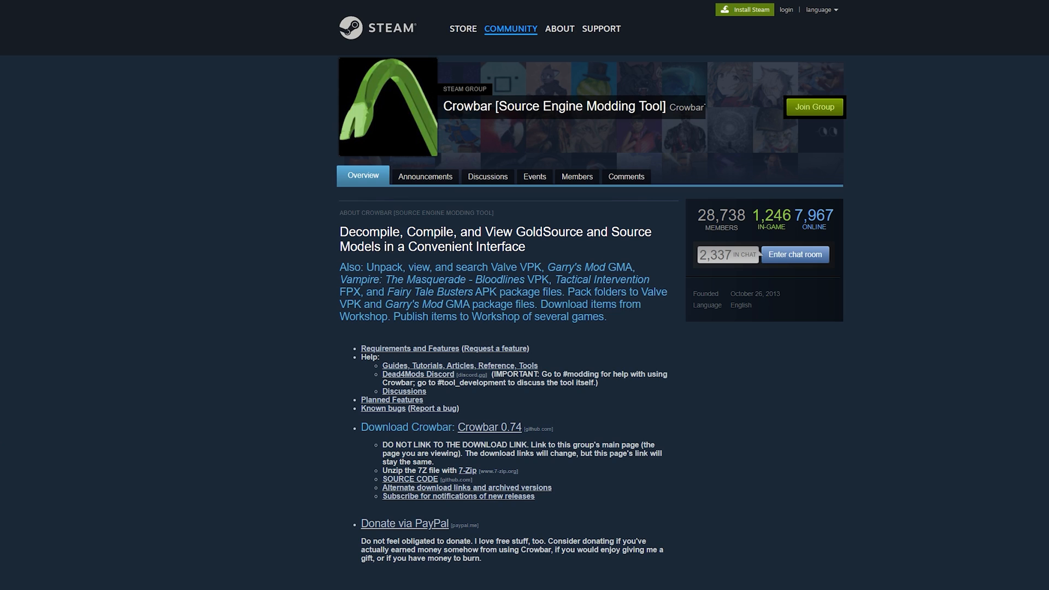
mouse_move(174, 307)
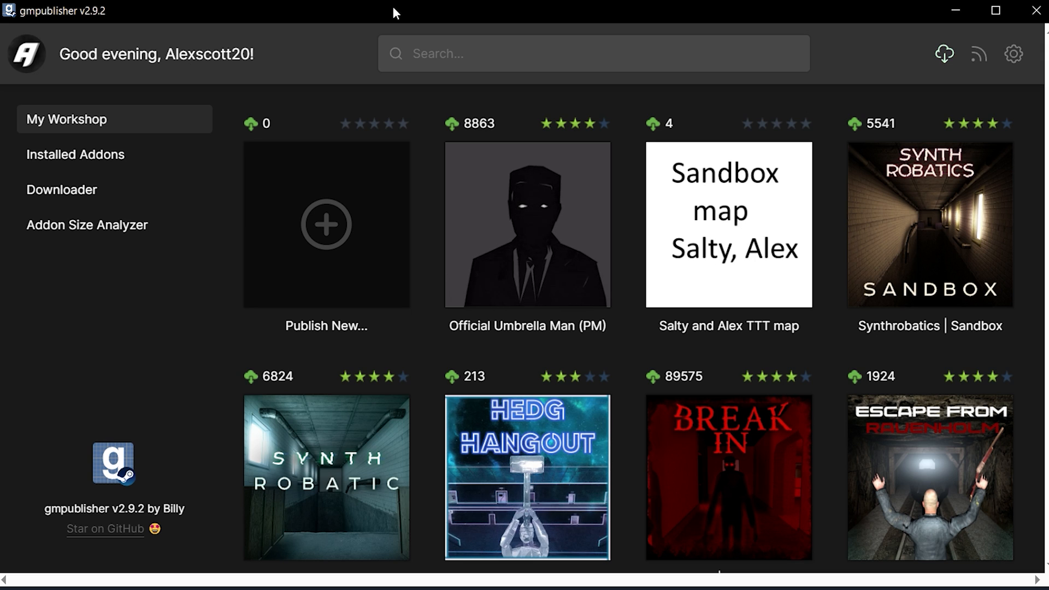
left_click(75, 155)
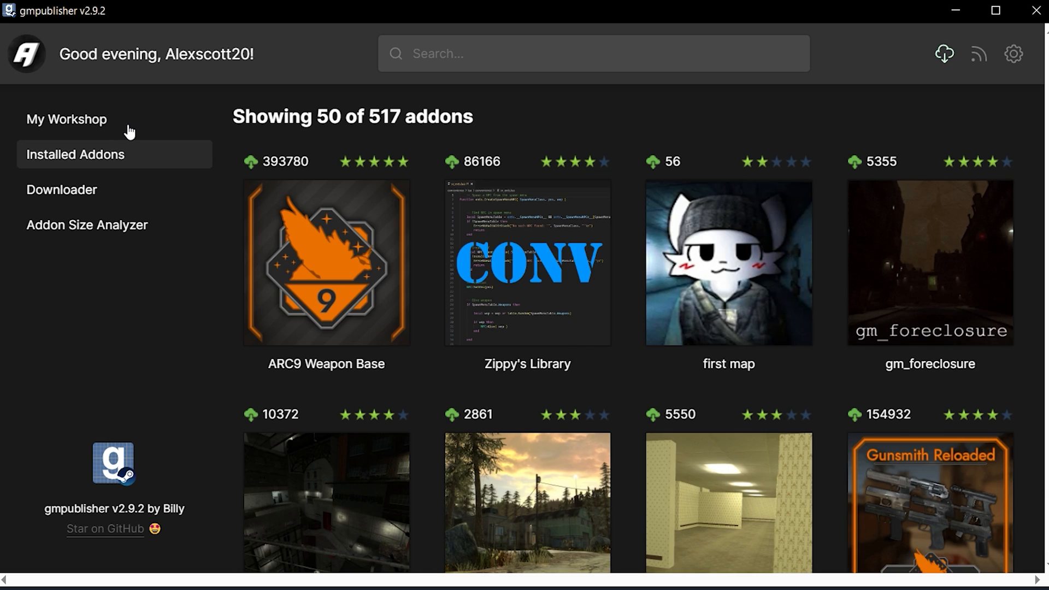
left_click(61, 190)
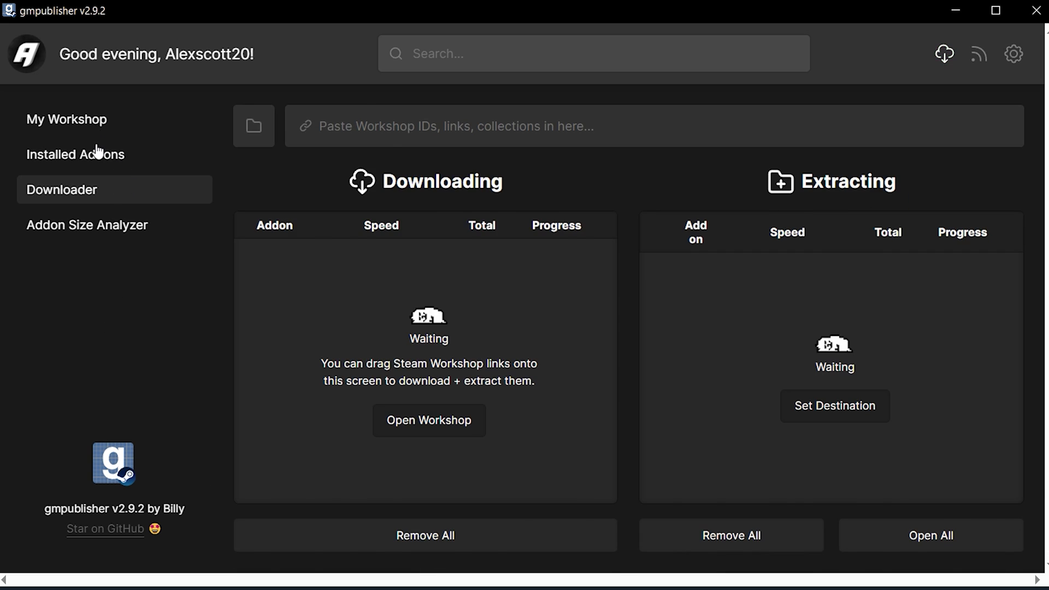
left_click(66, 119)
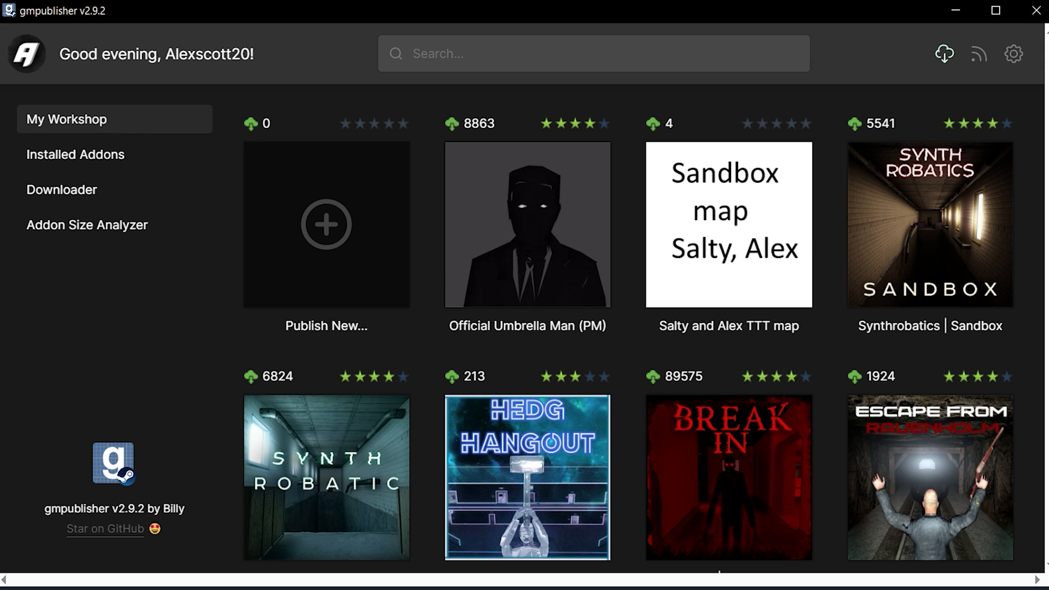
mouse_move(360, 233)
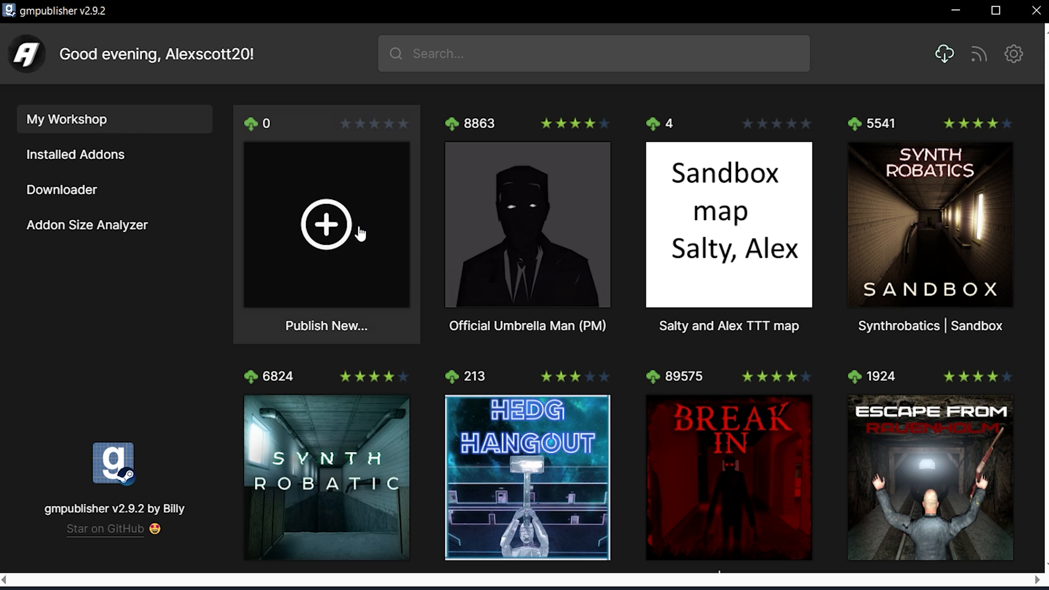
Start a new Workshop addon and load the red Break In image as its icon.
left_click(326, 224)
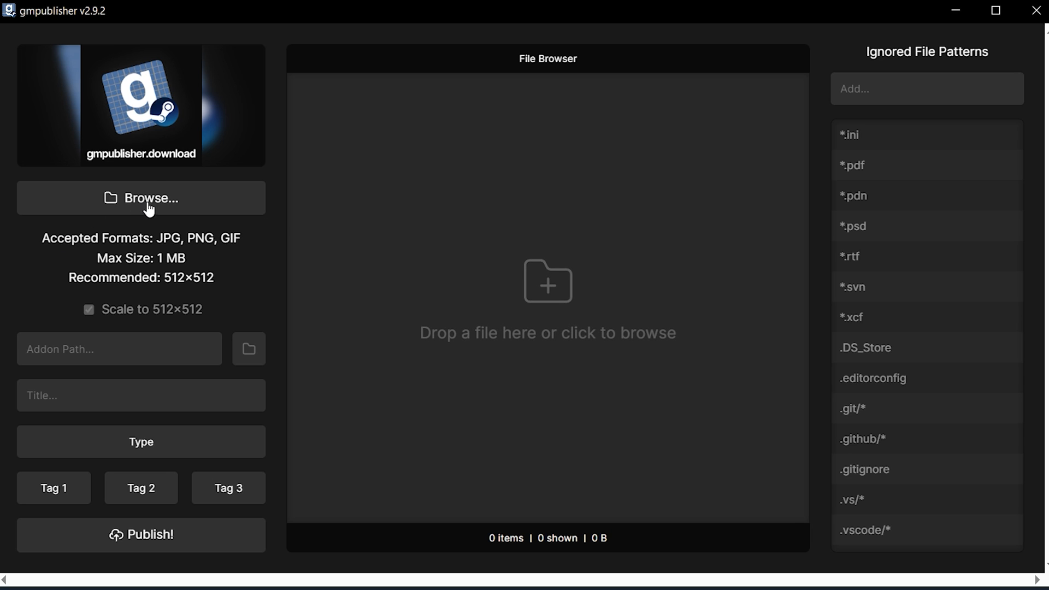
mouse_move(118, 232)
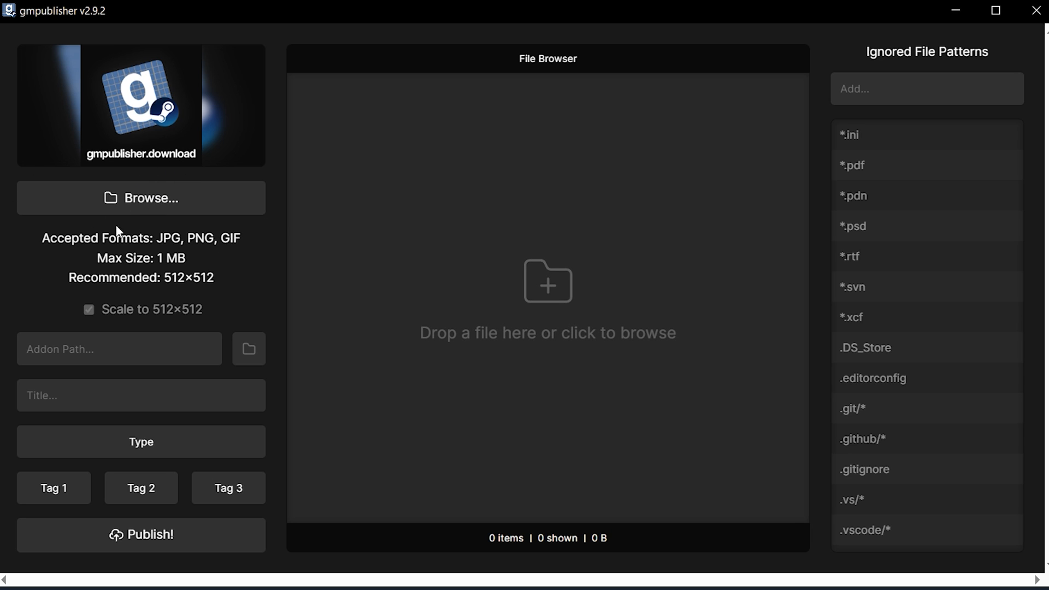
mouse_move(258, 260)
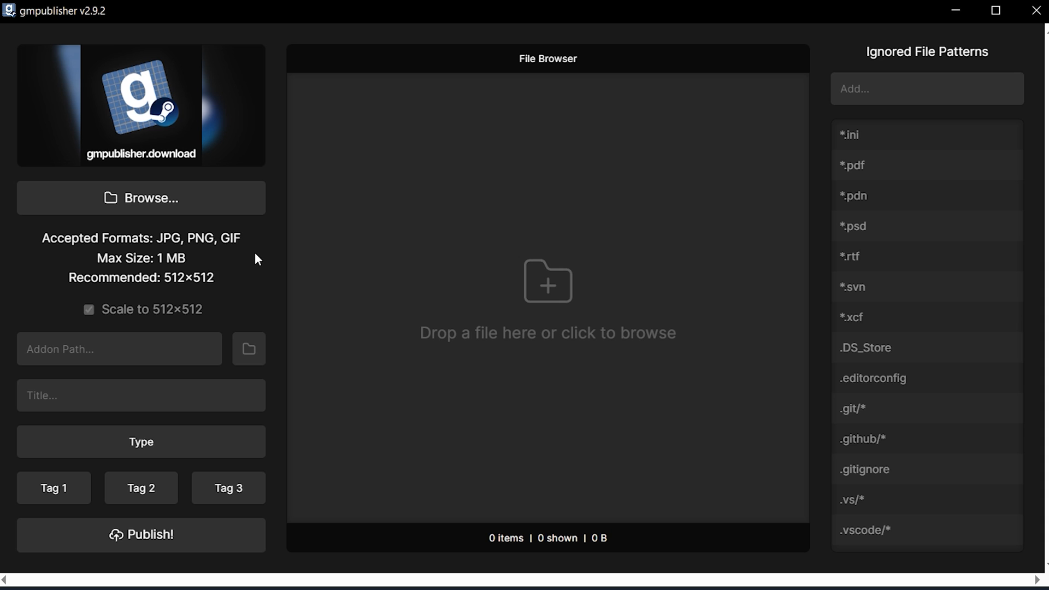
mouse_move(120, 239)
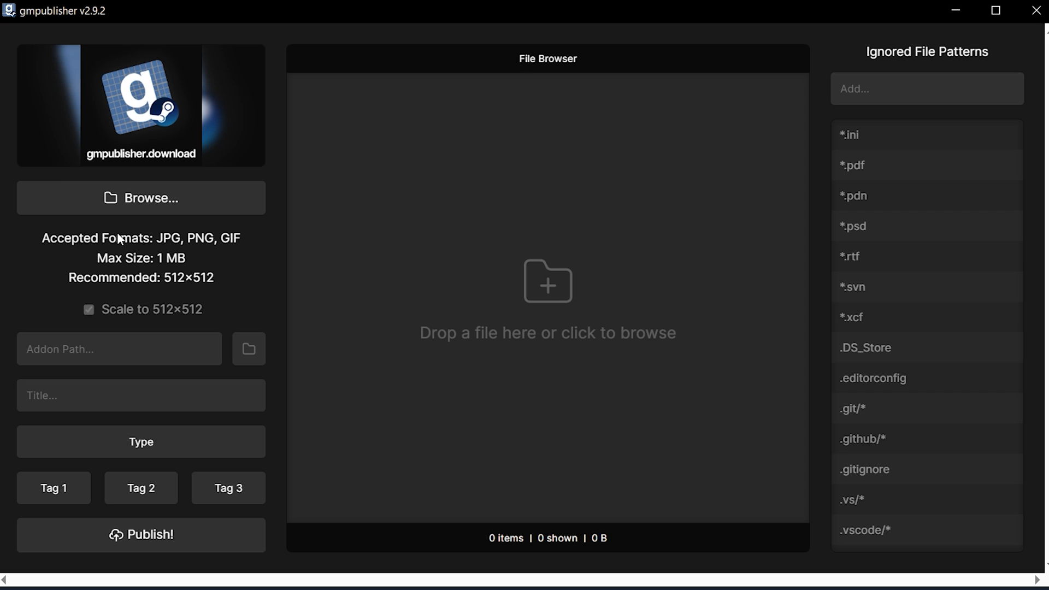
mouse_move(173, 245)
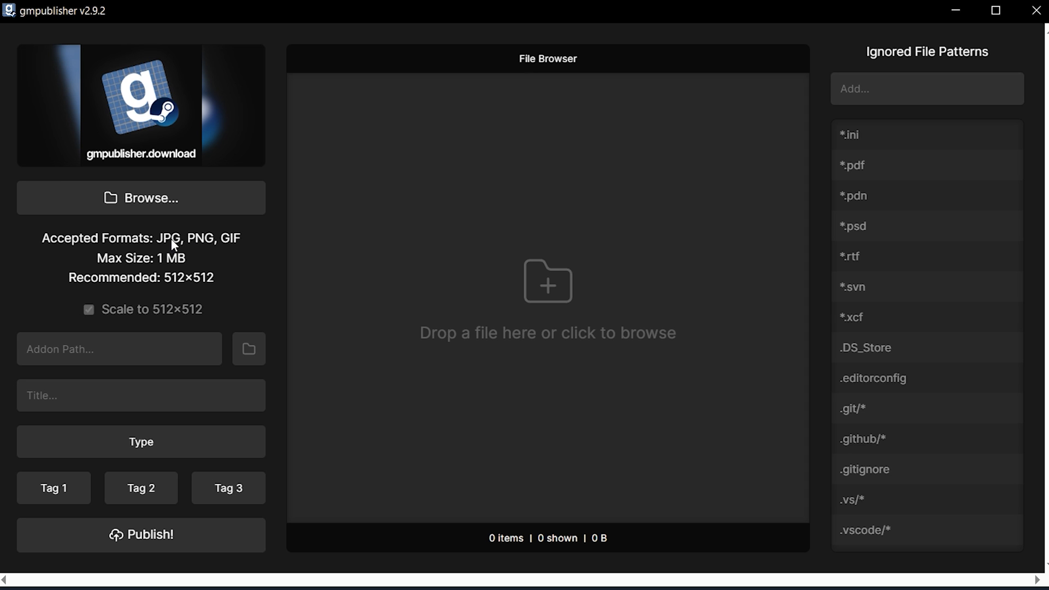
mouse_move(235, 241)
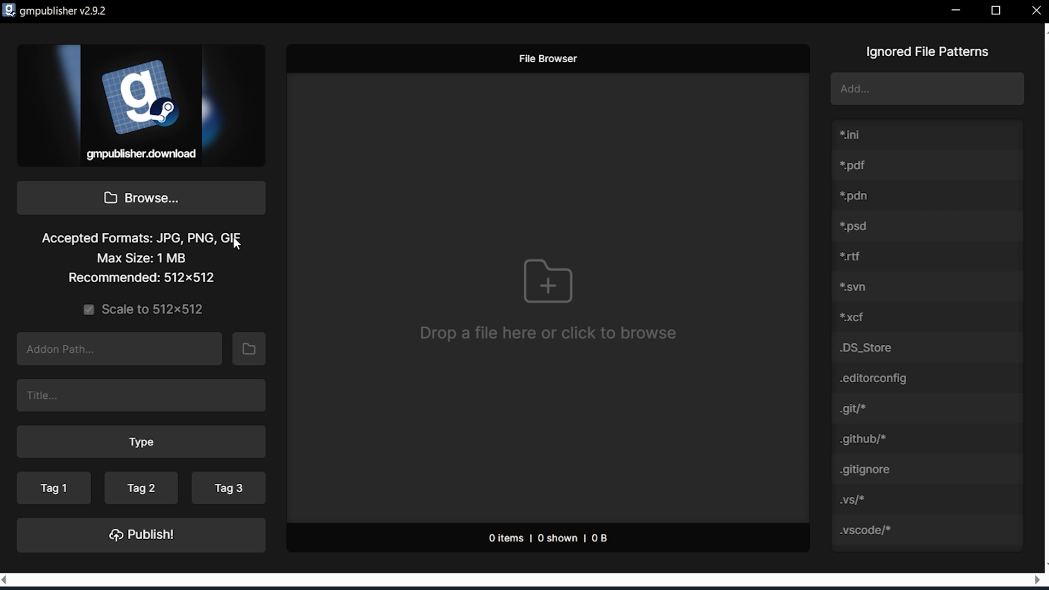
mouse_move(230, 286)
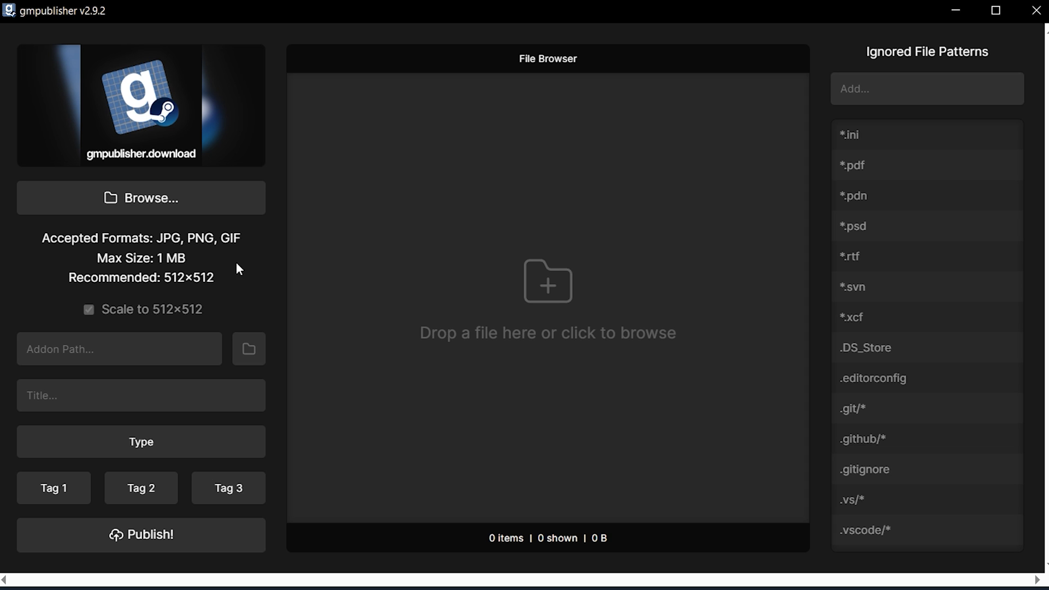
left_click(140, 197)
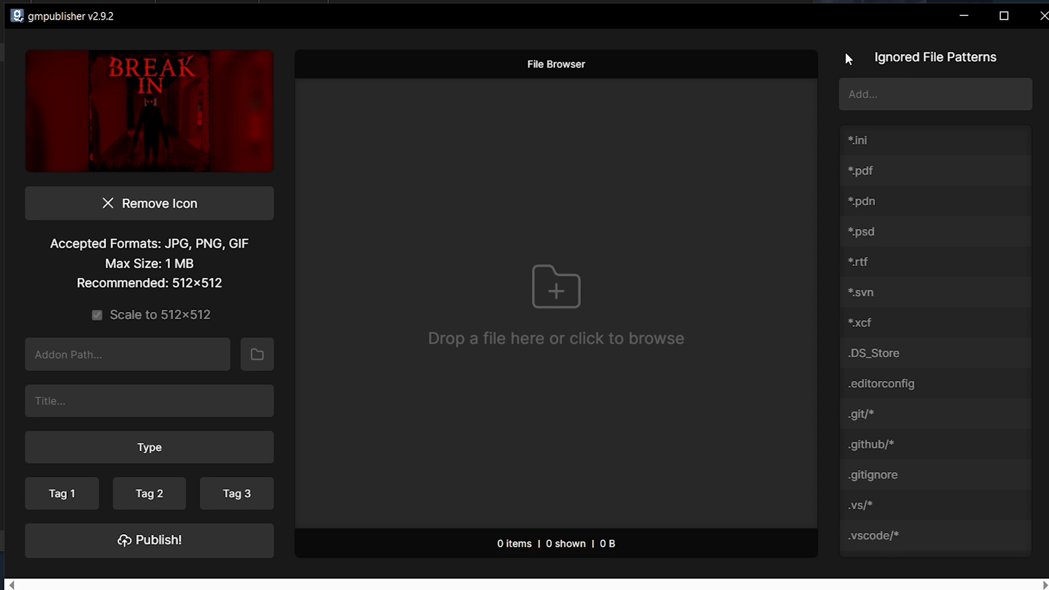
mouse_move(256, 354)
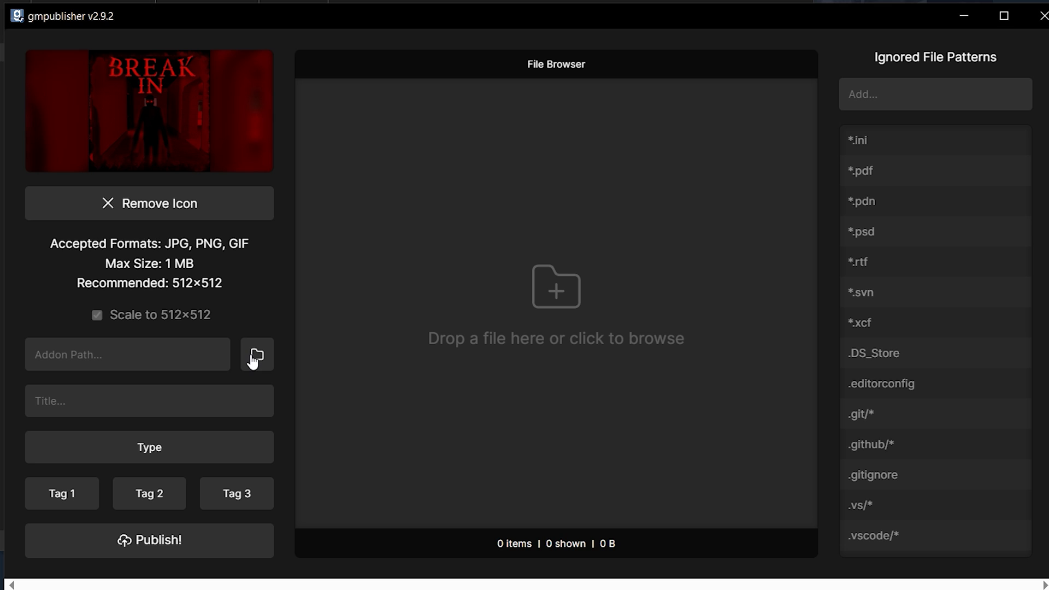
Set the addon path to the Desktop test_map_upload folder, listing its 32.07 MB maps folder.
left_click(127, 355)
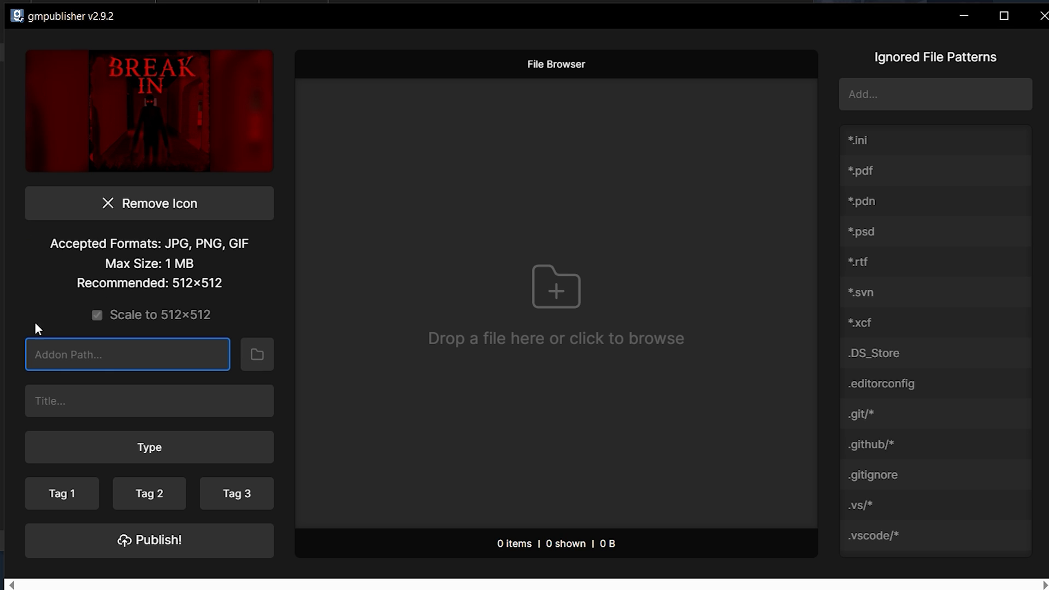
left_click(128, 354)
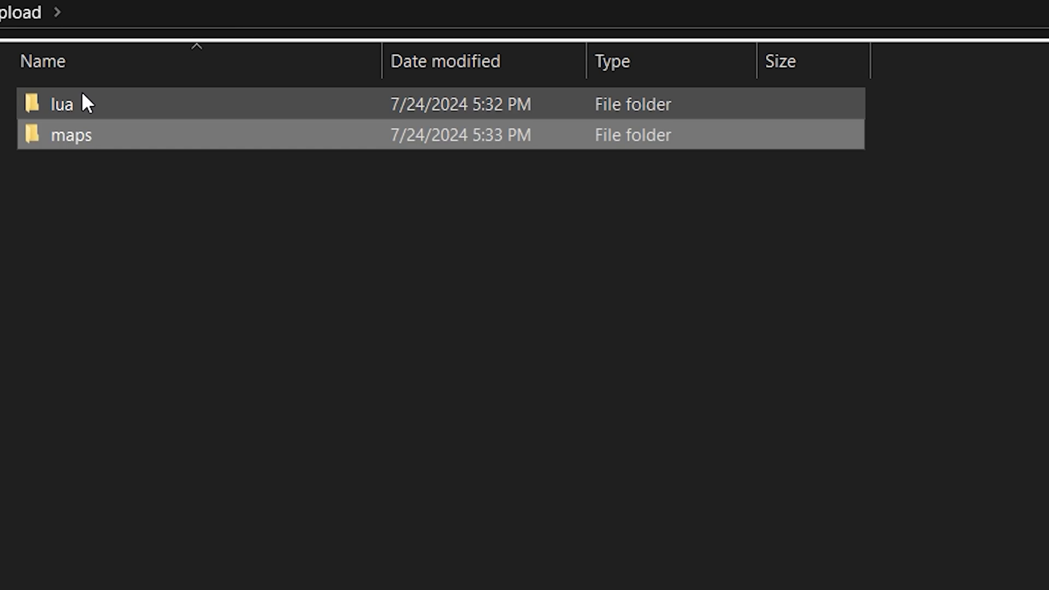
double_click(69, 134)
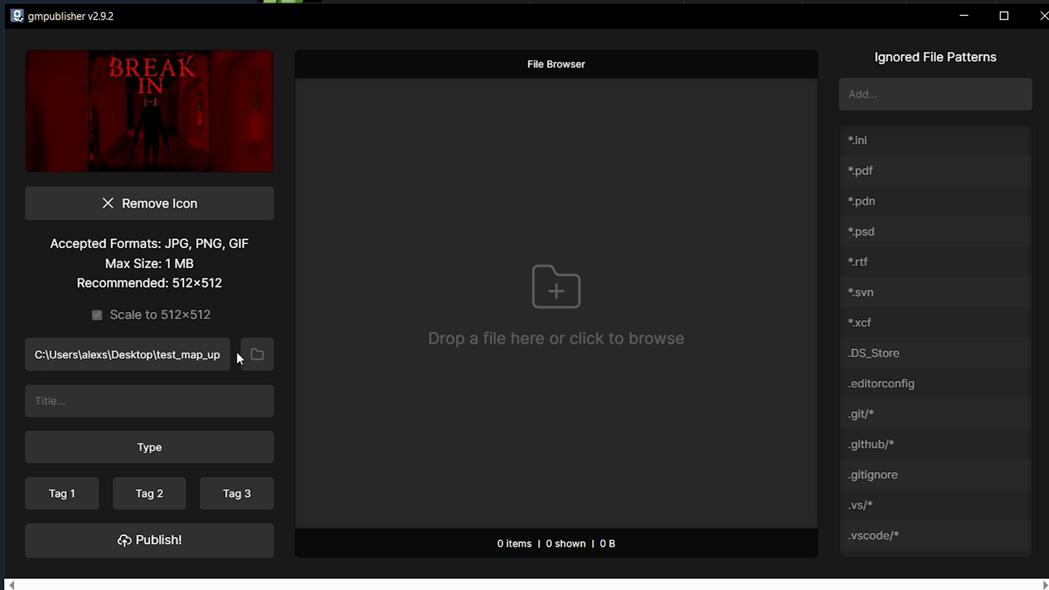
left_click(256, 355)
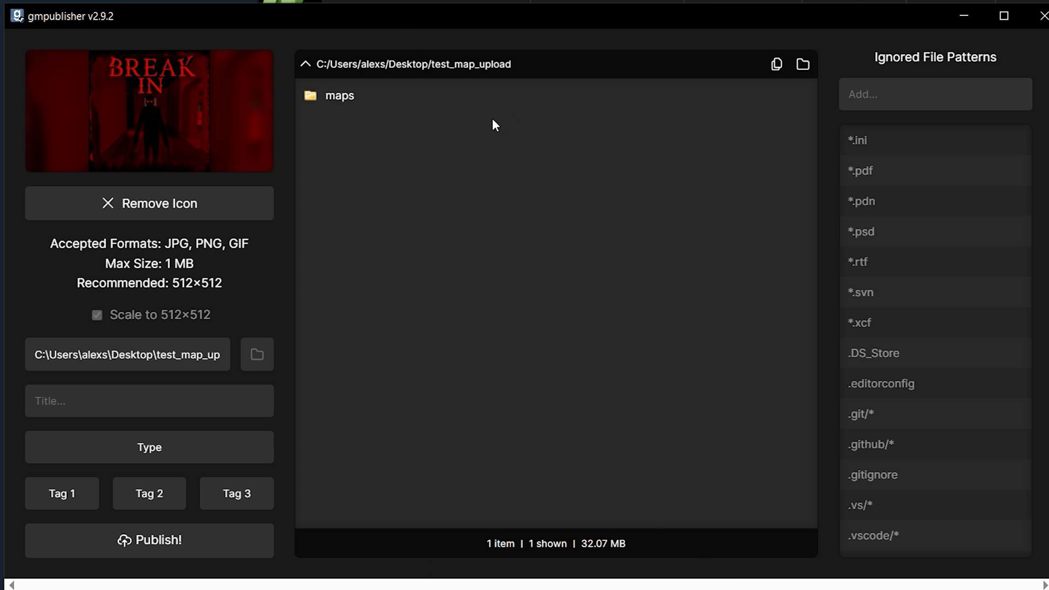
mouse_move(483, 6)
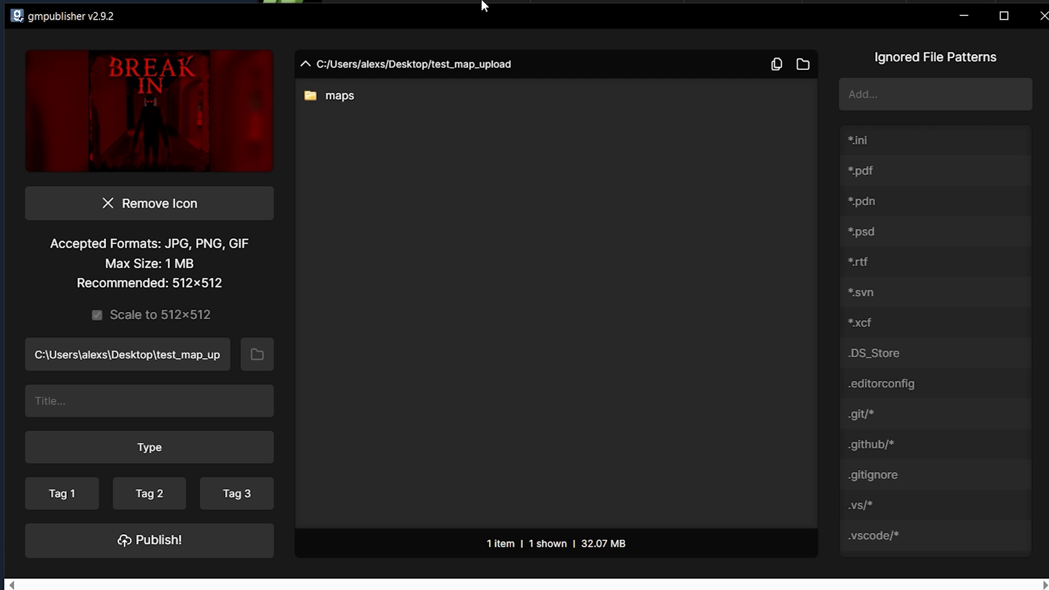
Title the addon 'Test map upload' and open the addon type list to choose Map.
left_click(148, 401)
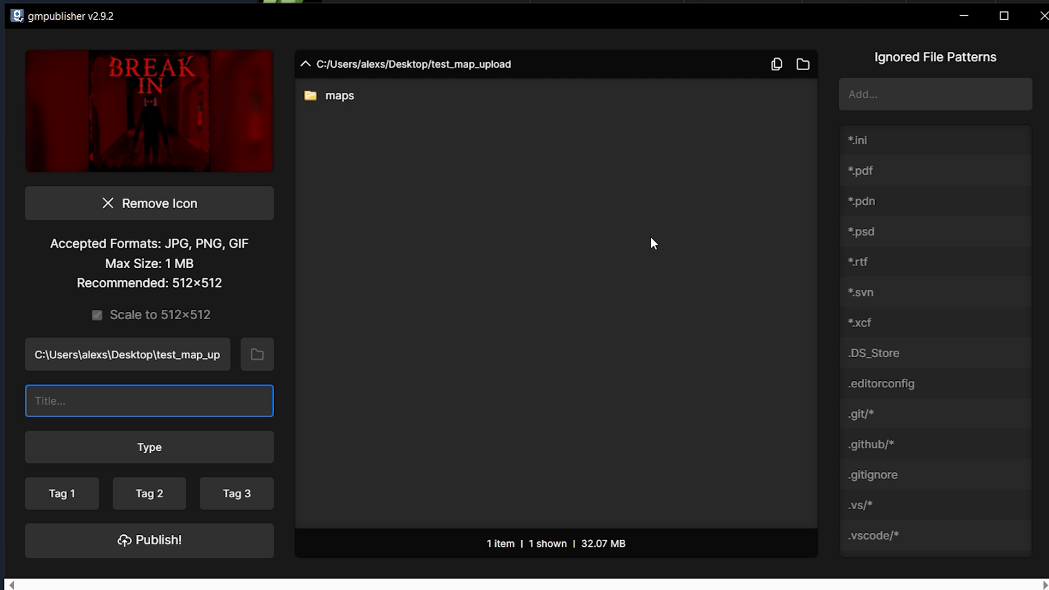
type("Test map upload")
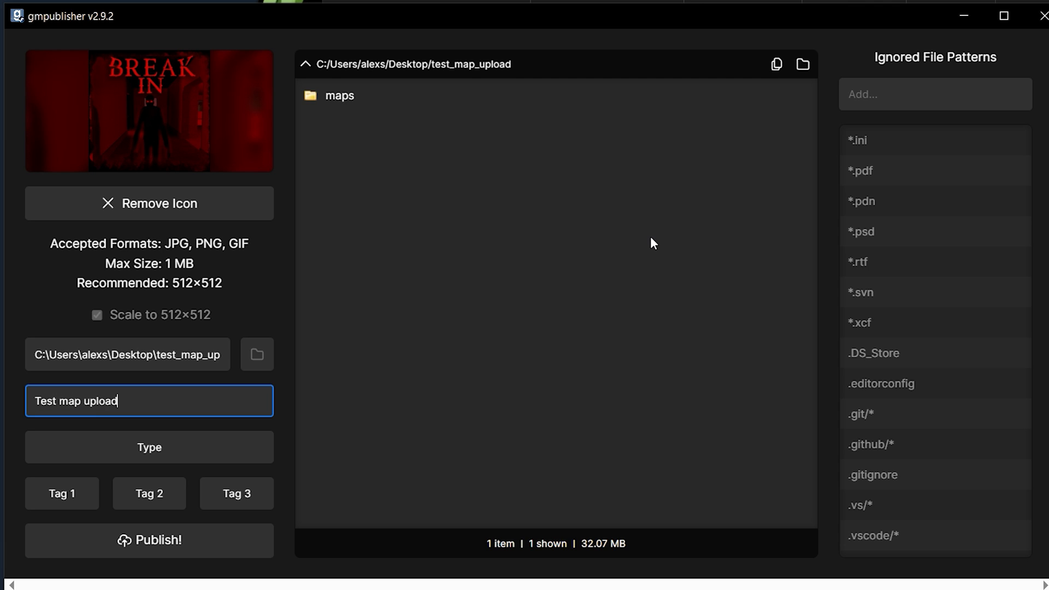
left_click(149, 447)
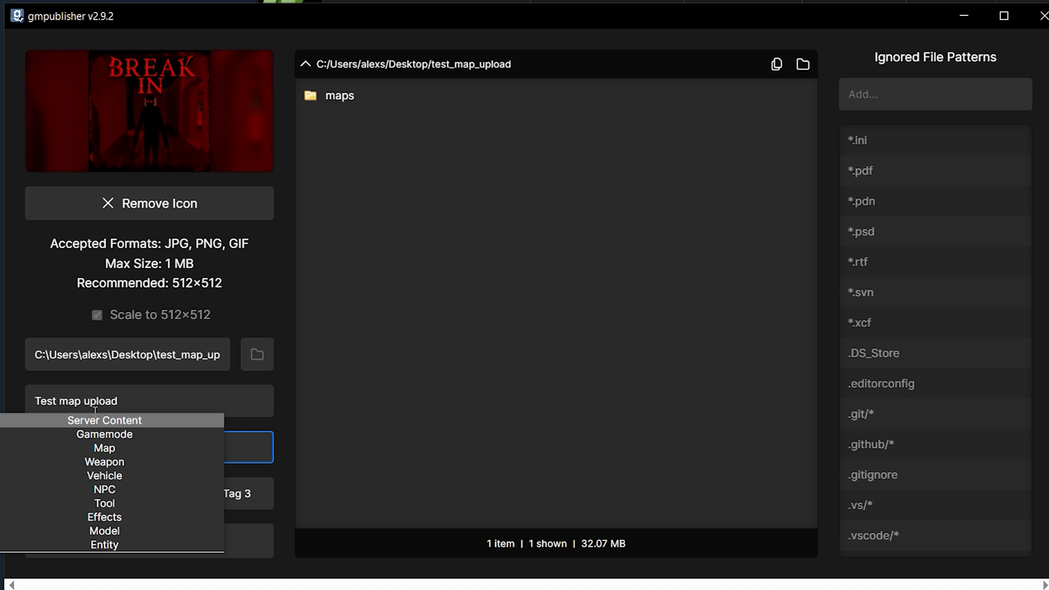
mouse_move(78, 493)
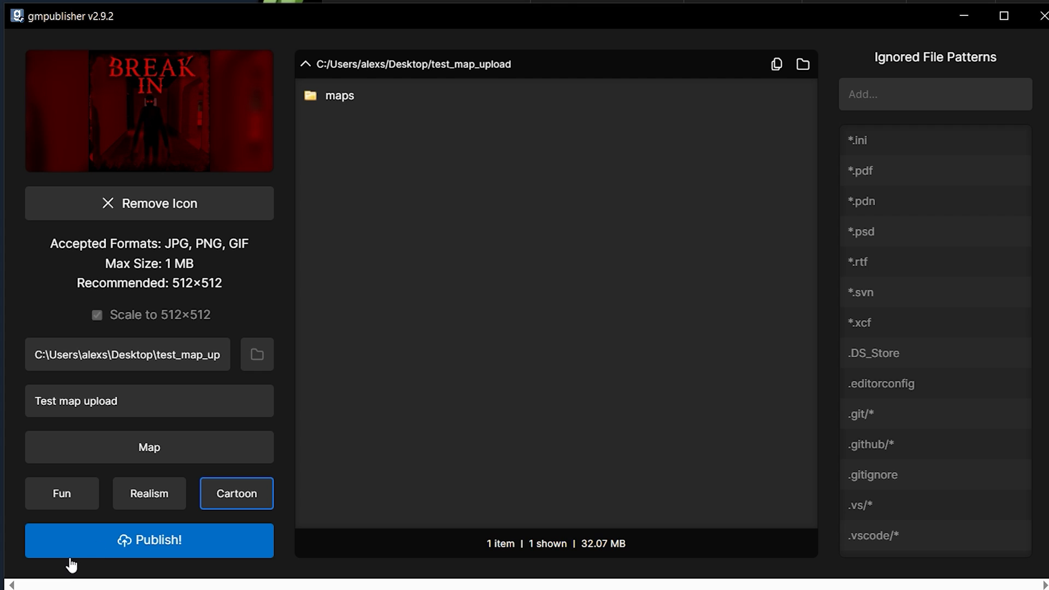
Publish the map addon, view its title and description editor, and return to the item page.
left_click(149, 540)
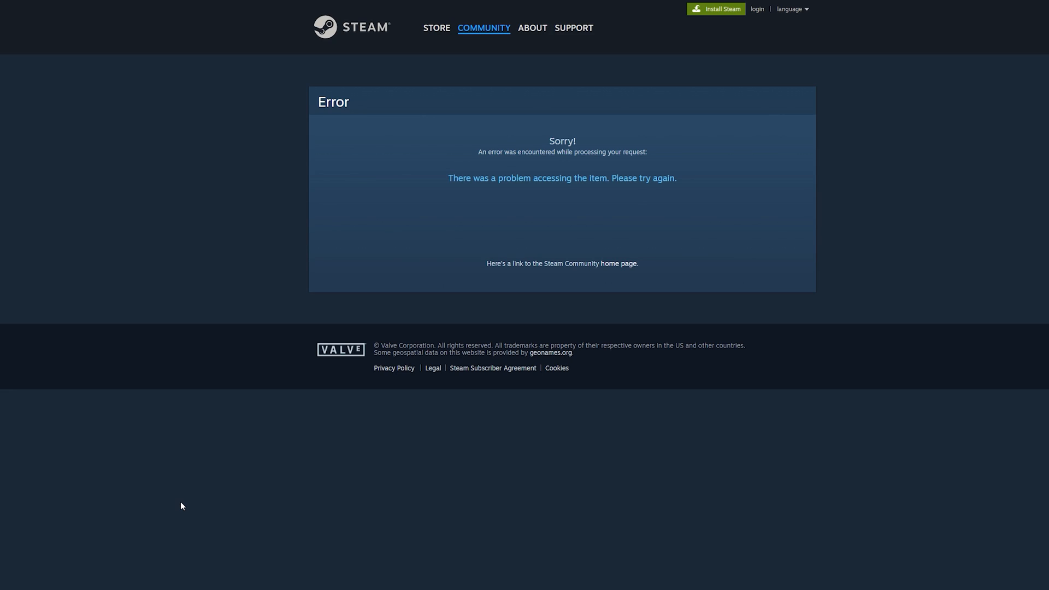
mouse_move(175, 500)
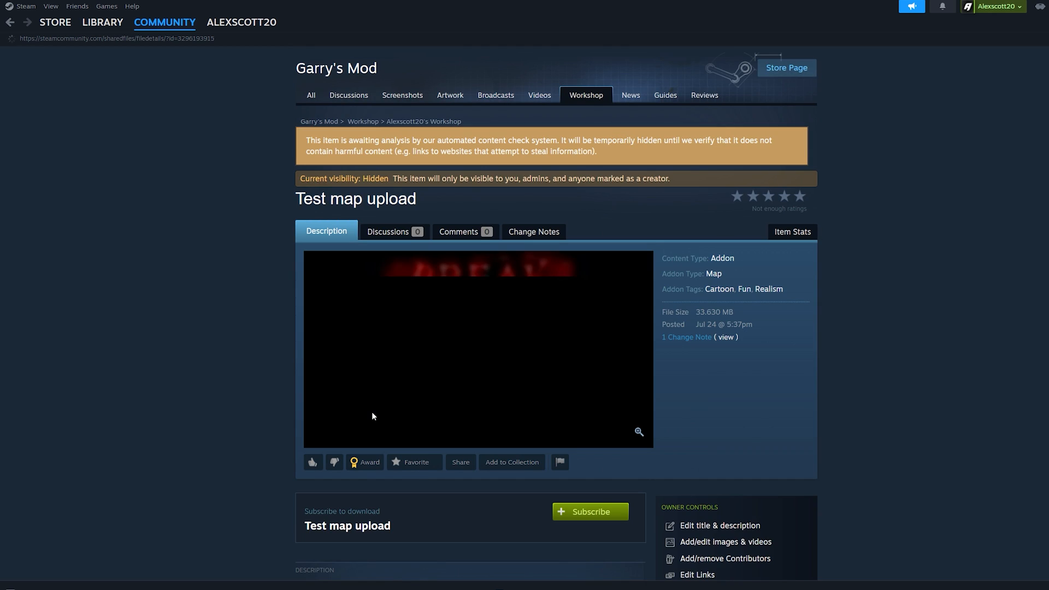
scroll("down", 3)
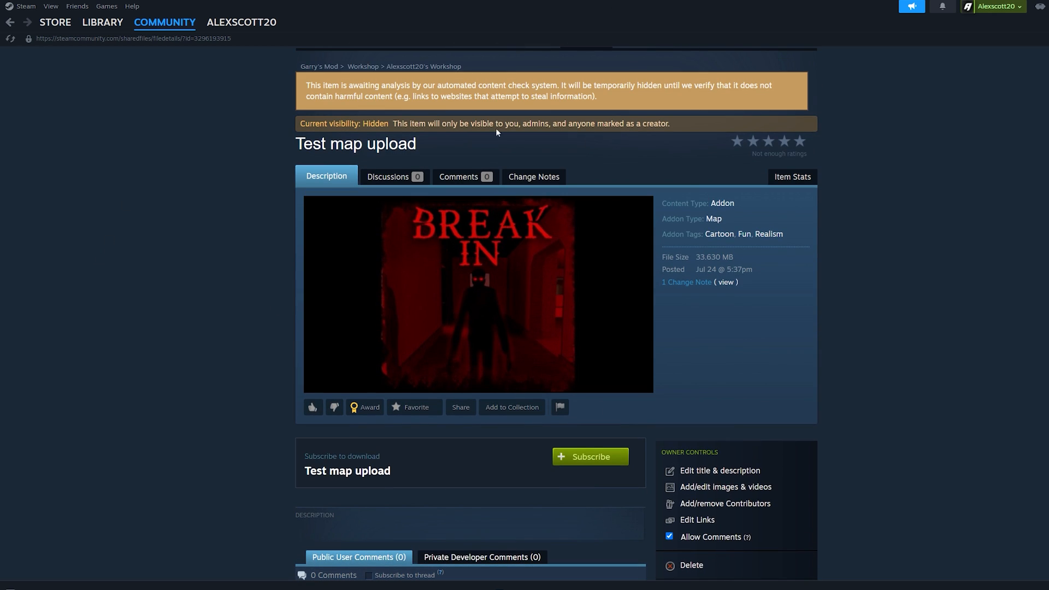
left_click(721, 471)
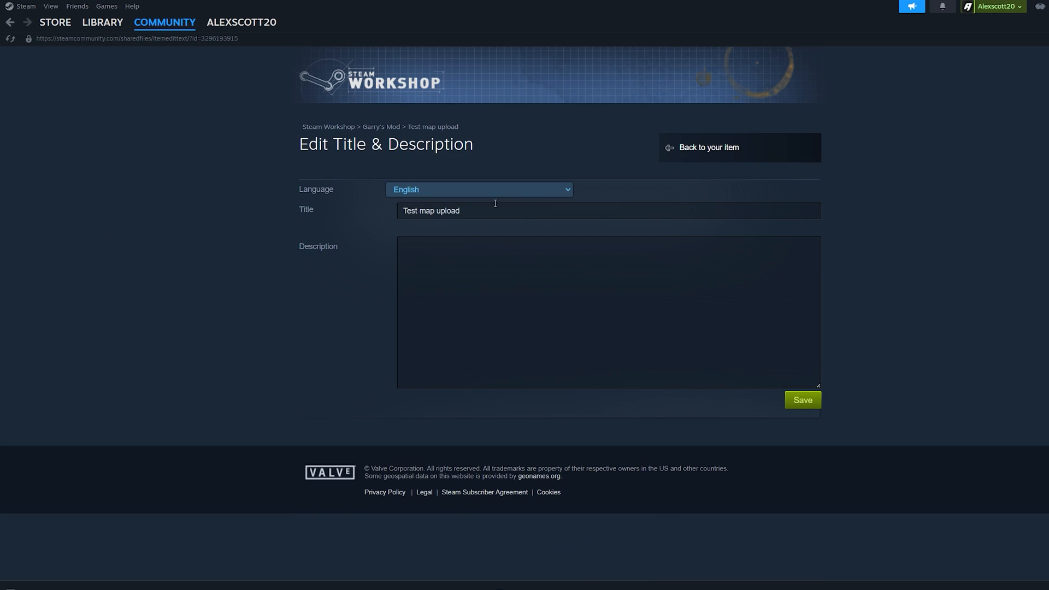
mouse_move(703, 158)
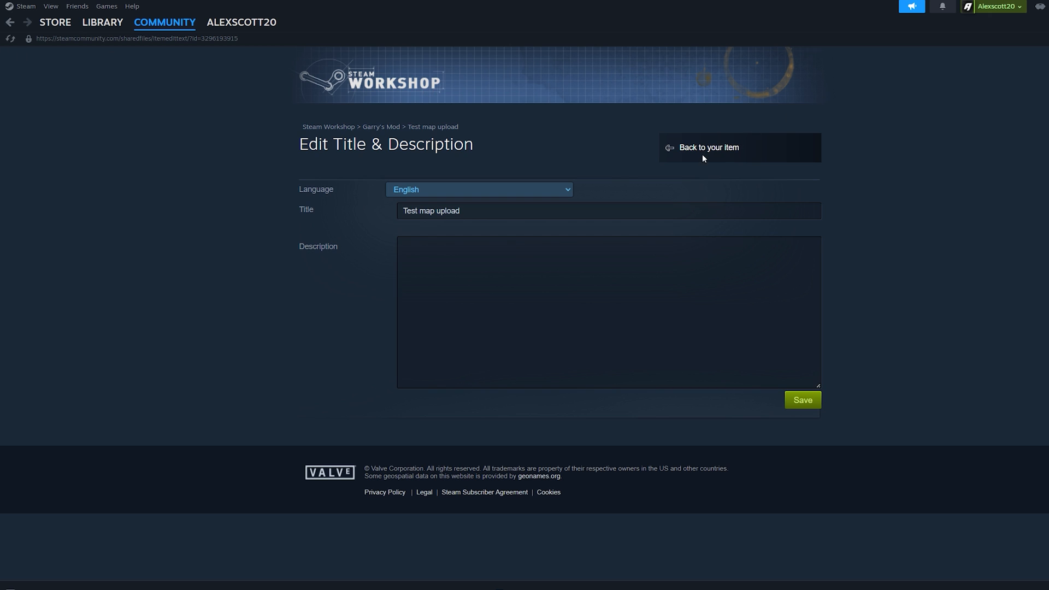
left_click(708, 147)
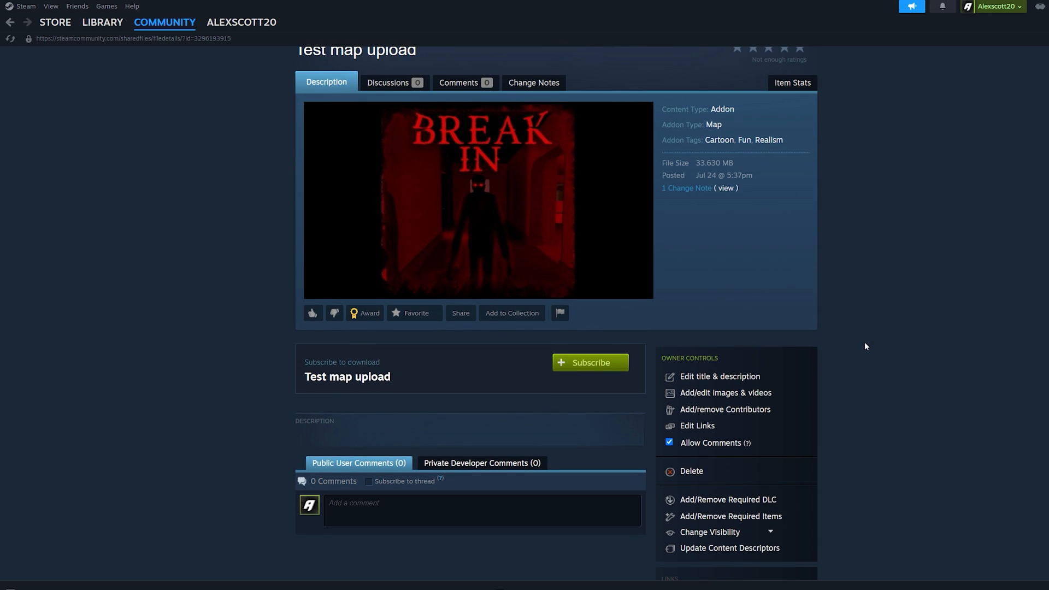
mouse_move(846, 346)
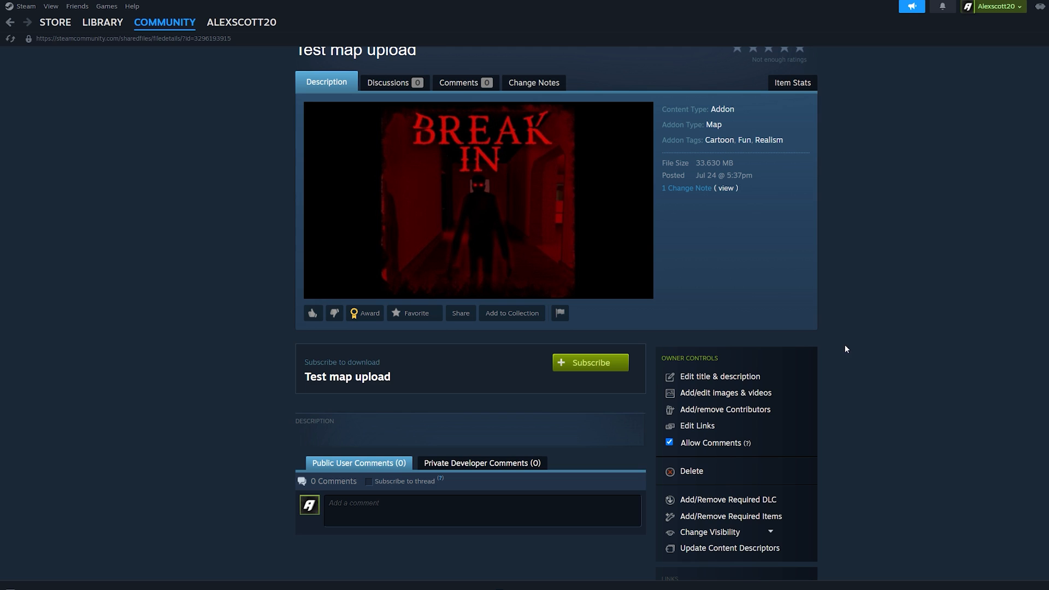
Review the Add/edit images & videos page, noting the additional-images line, then go back.
left_click(725, 393)
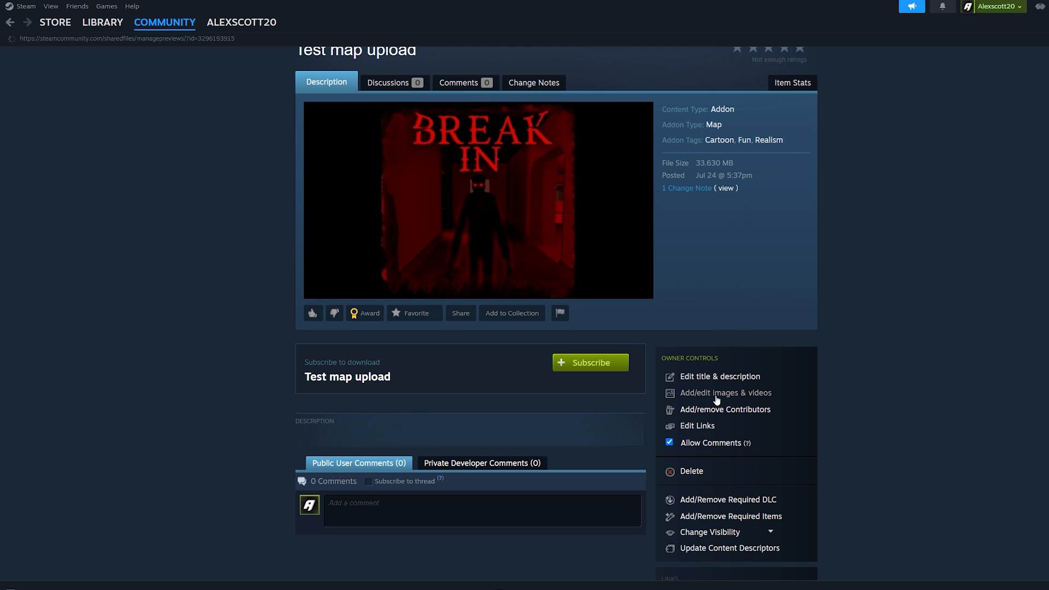
left_click(725, 393)
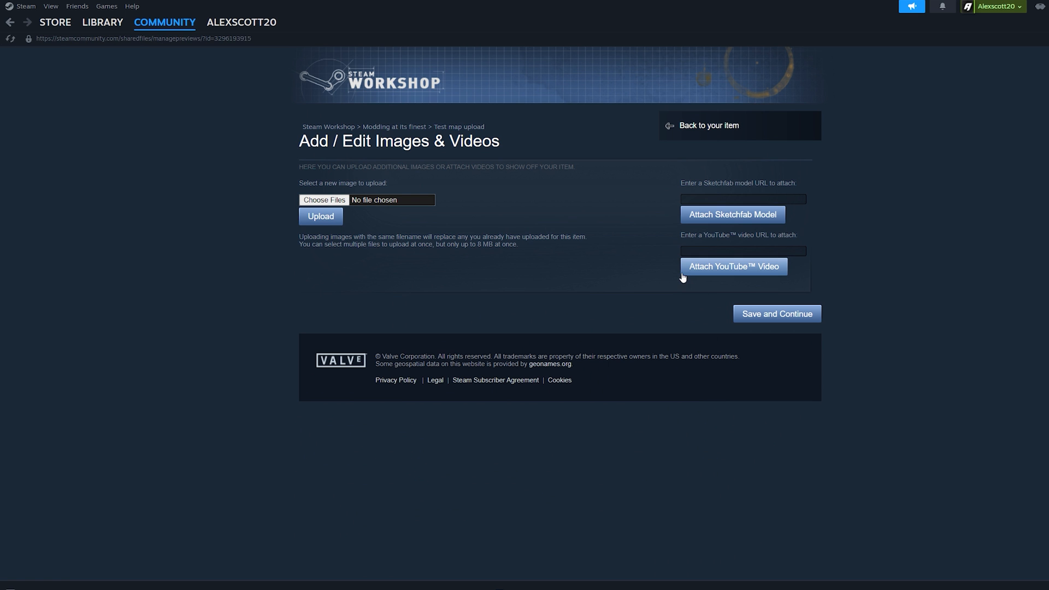
mouse_move(3, 51)
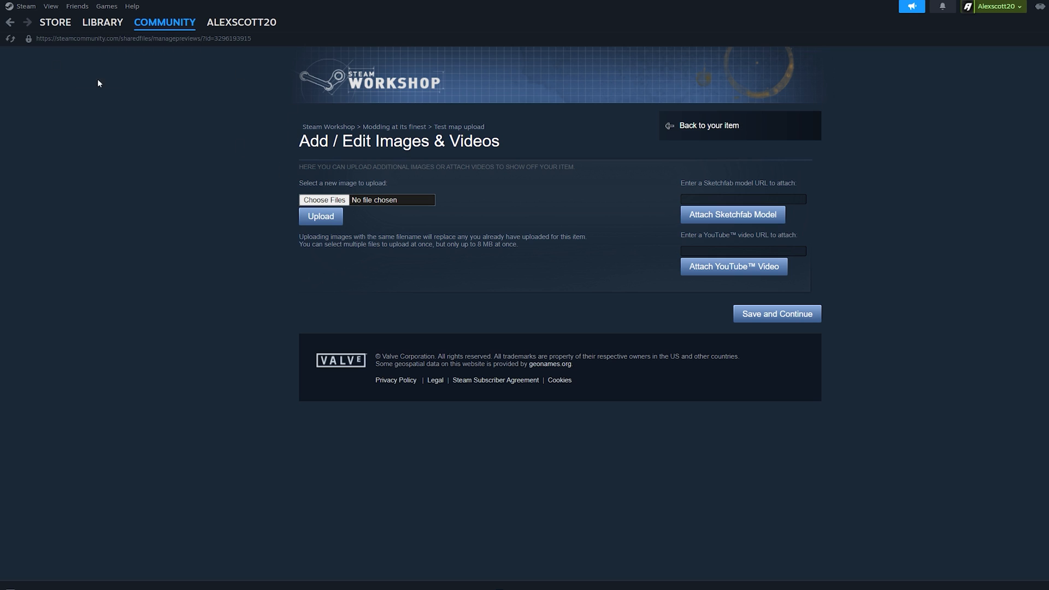
left_click_drag(366, 167, 554, 167)
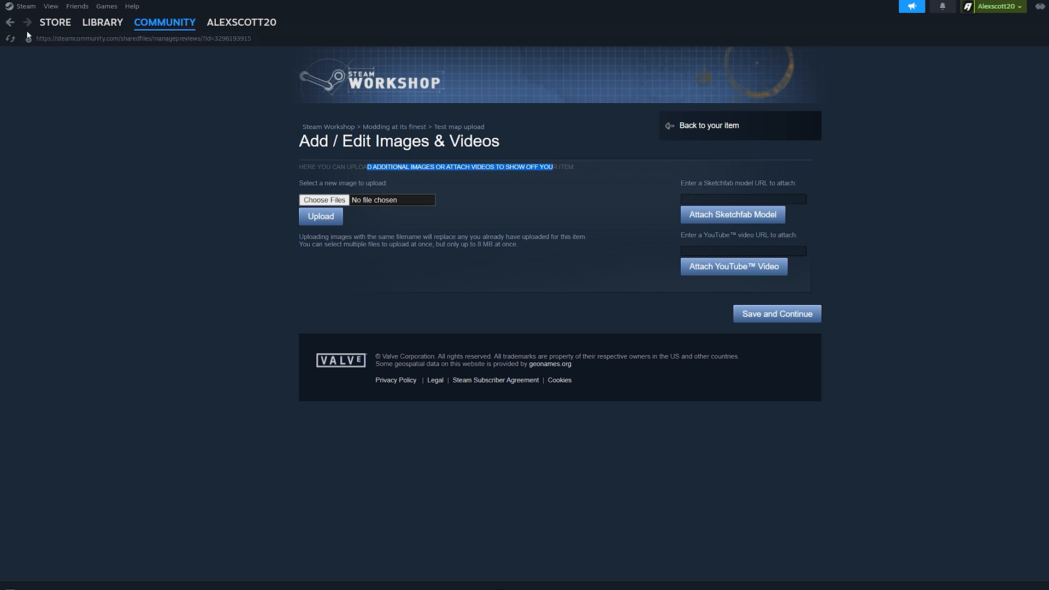
left_click(708, 125)
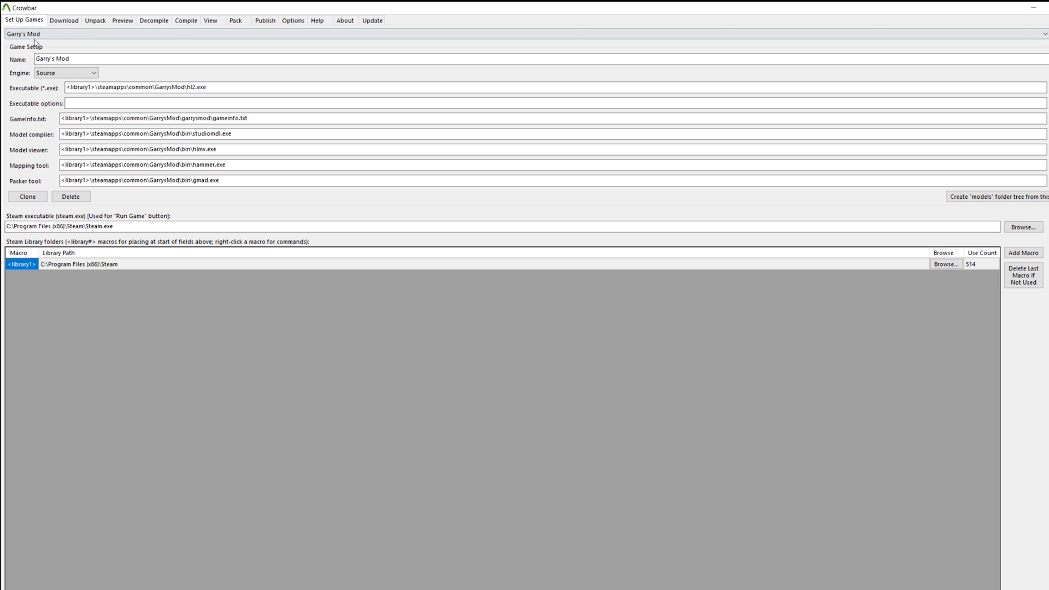
Refresh the account's Garry's Mod Workshop items and select the <draft> row for editing.
left_click(264, 20)
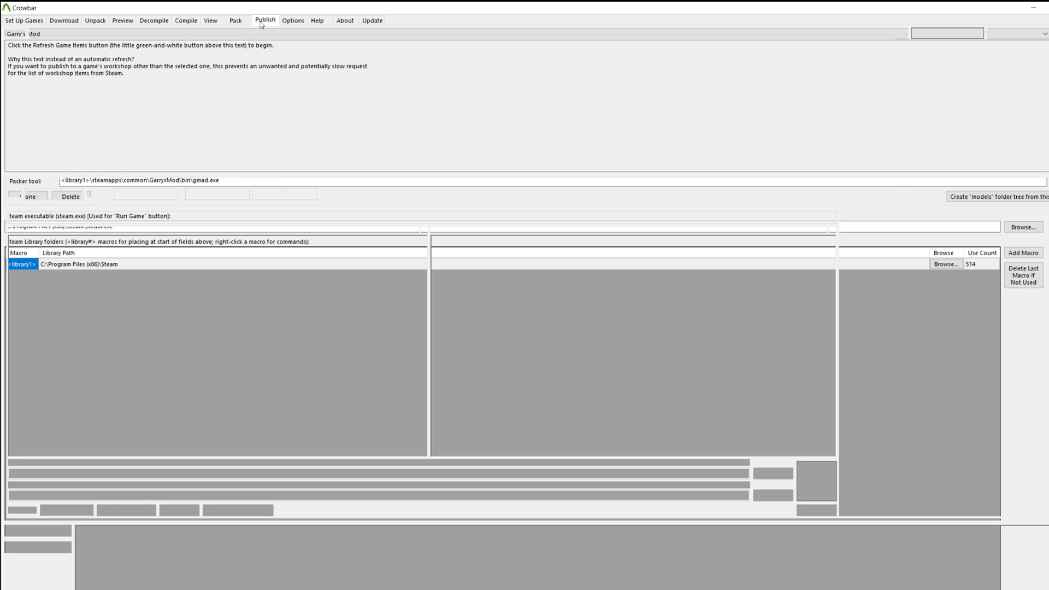
left_click(265, 20)
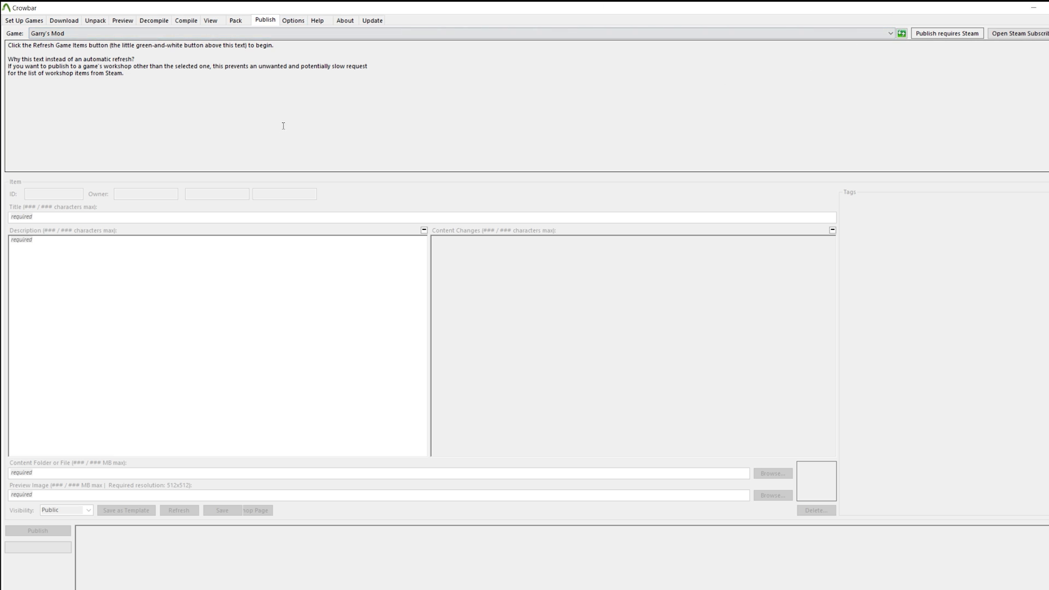
mouse_move(941, 55)
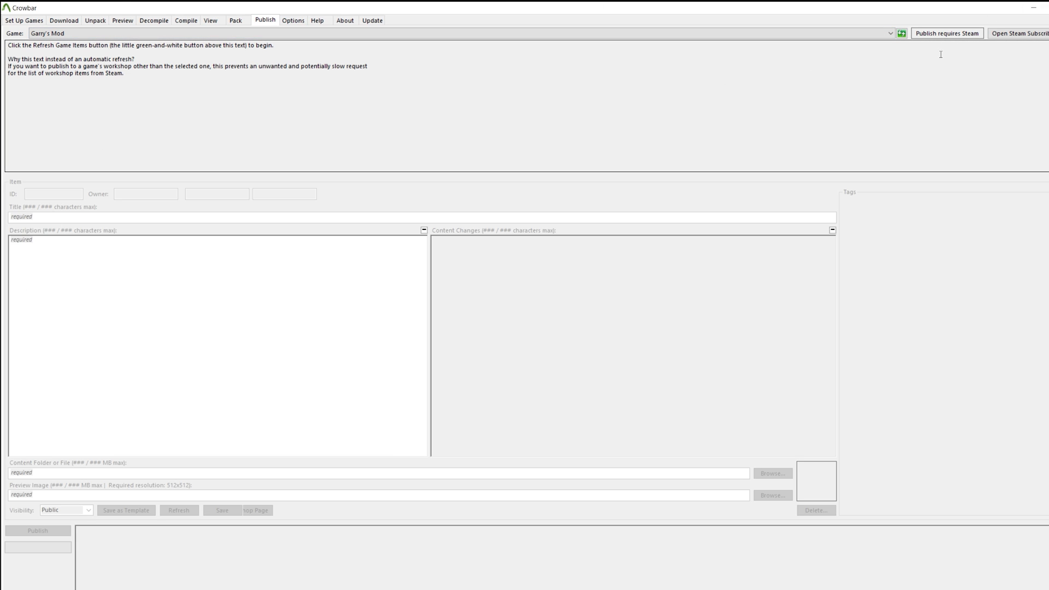
left_click(901, 33)
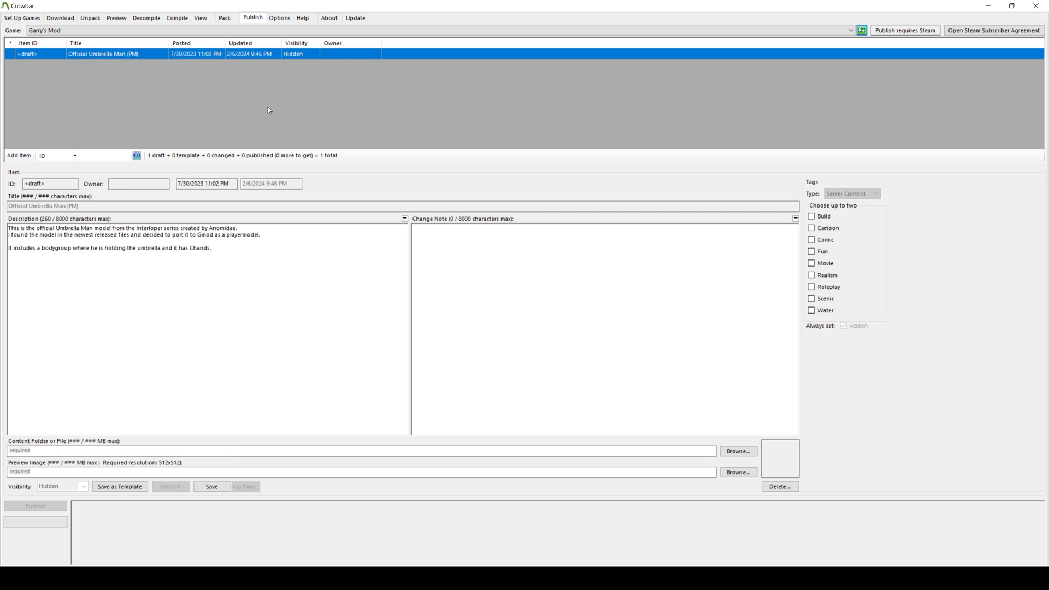
left_click(170, 486)
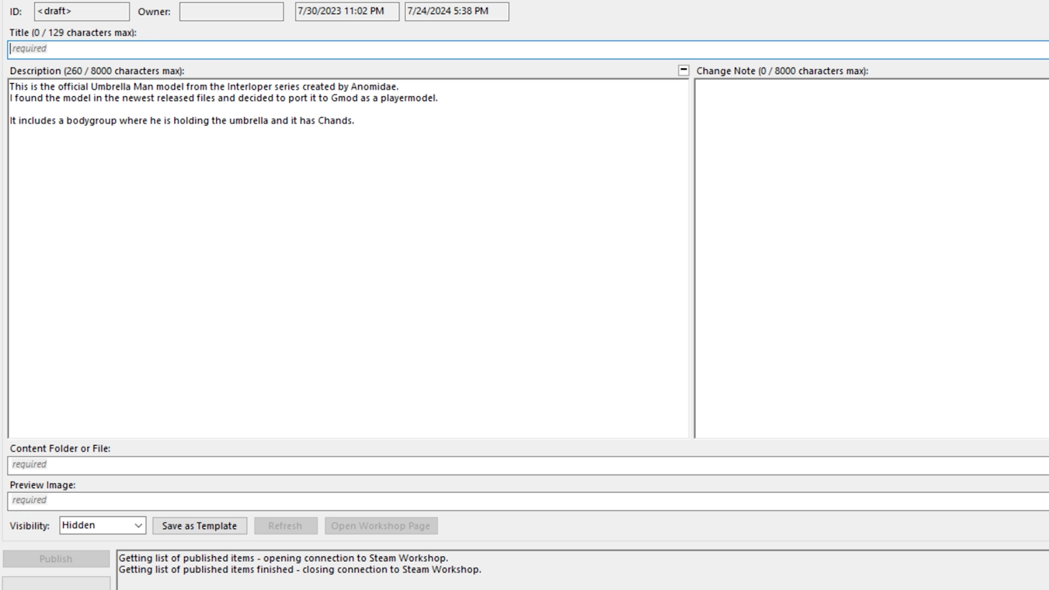
Title the draft 'Test map' and replace its description with '8uyeshswiuyefbyouy'.
type("Test map")
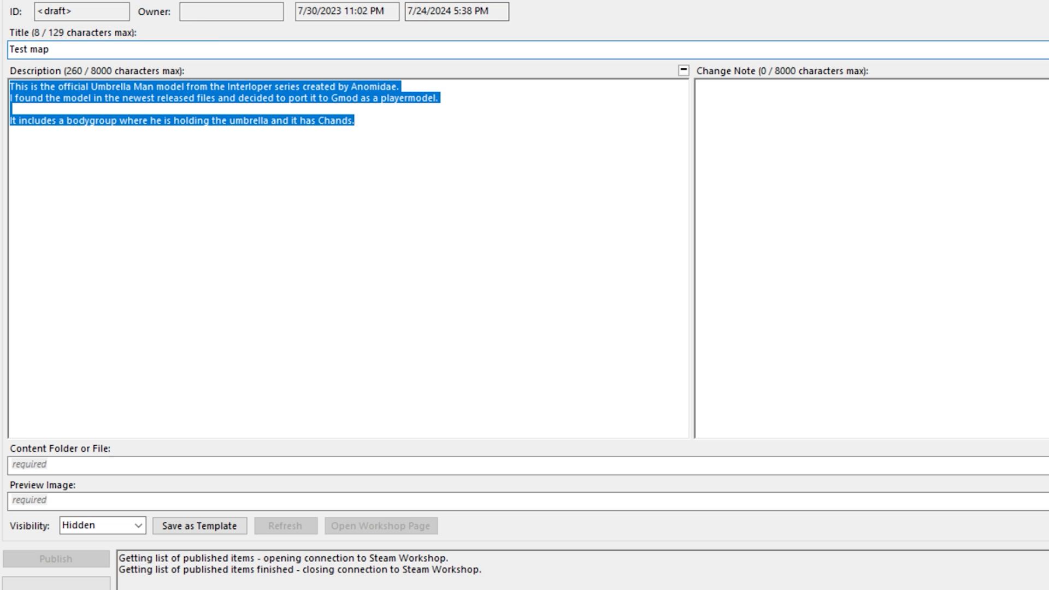
type("8uyeshswiuyefbyouy")
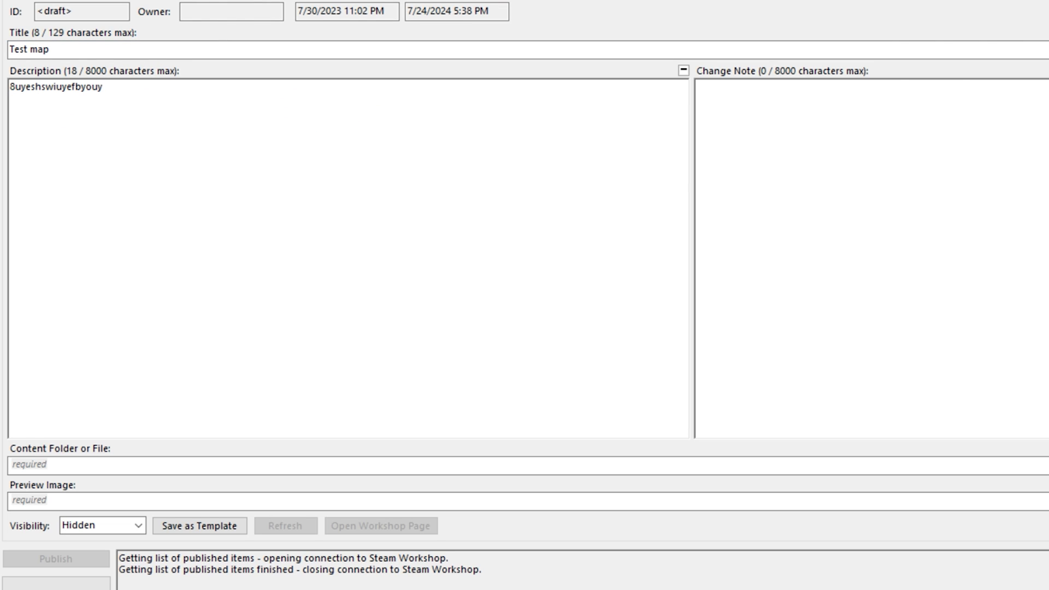
left_click(700, 104)
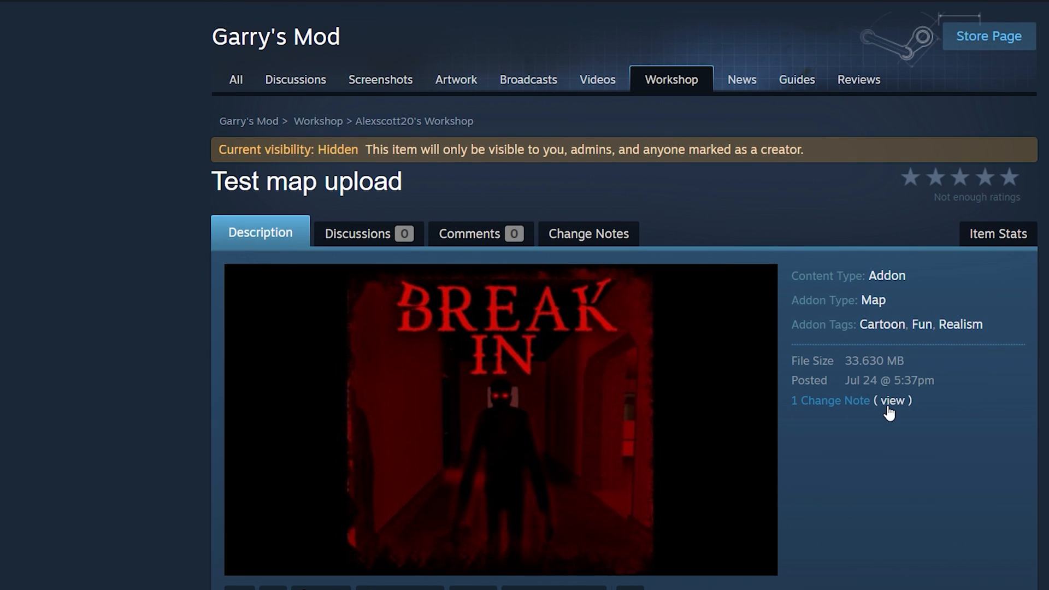
left_click(891, 400)
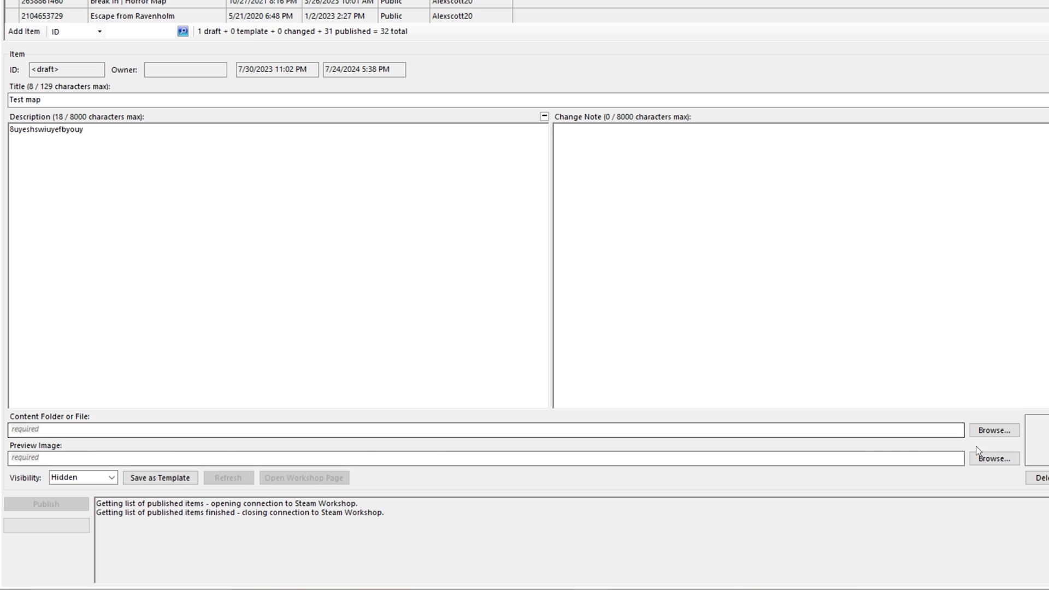
Set the content folder to C:\Users\alexs\Desktop\test_map_upload, leaving the addon type unchanged.
left_click(994, 430)
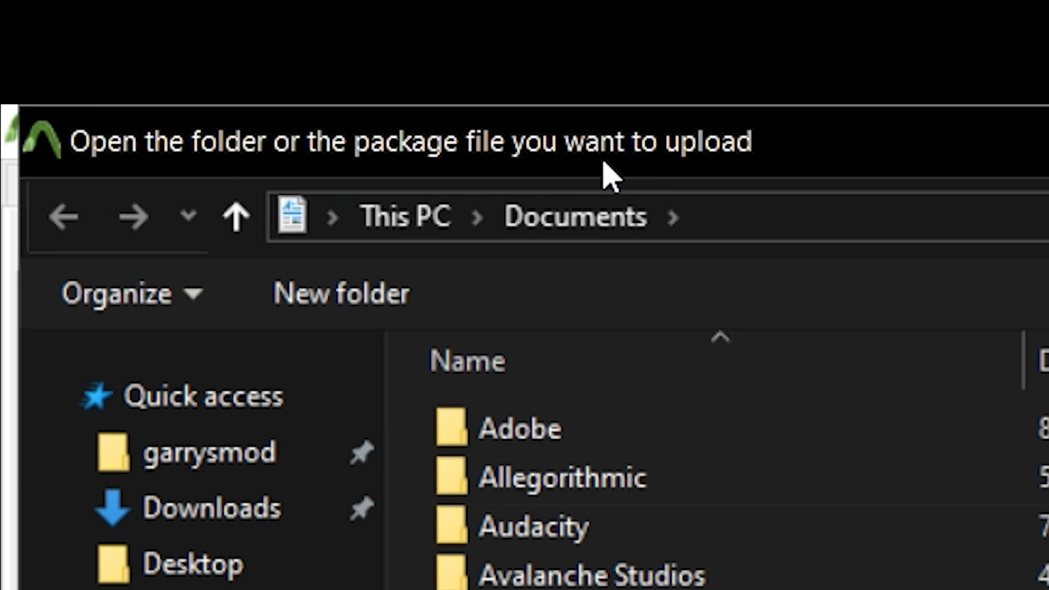
type("C:\\Users\\alexs\\Desktop\\test_map_upload")
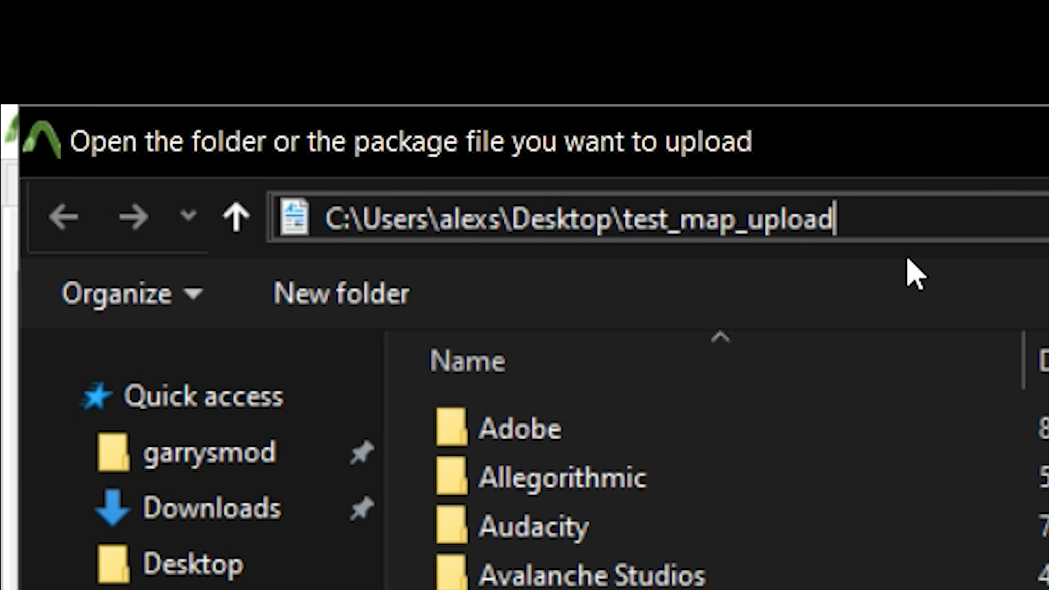
key("Enter")
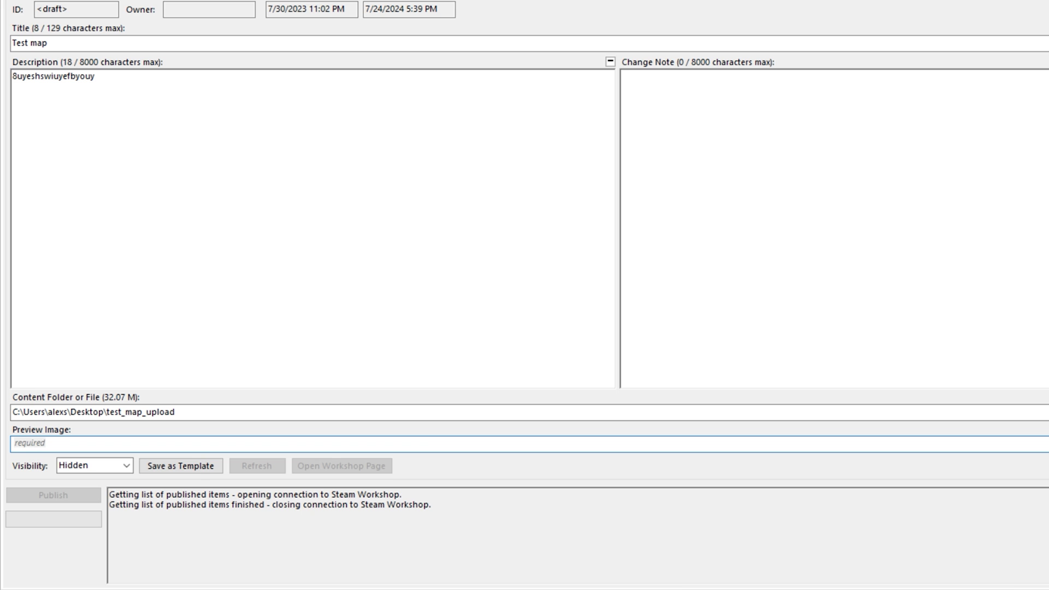
mouse_move(413, 461)
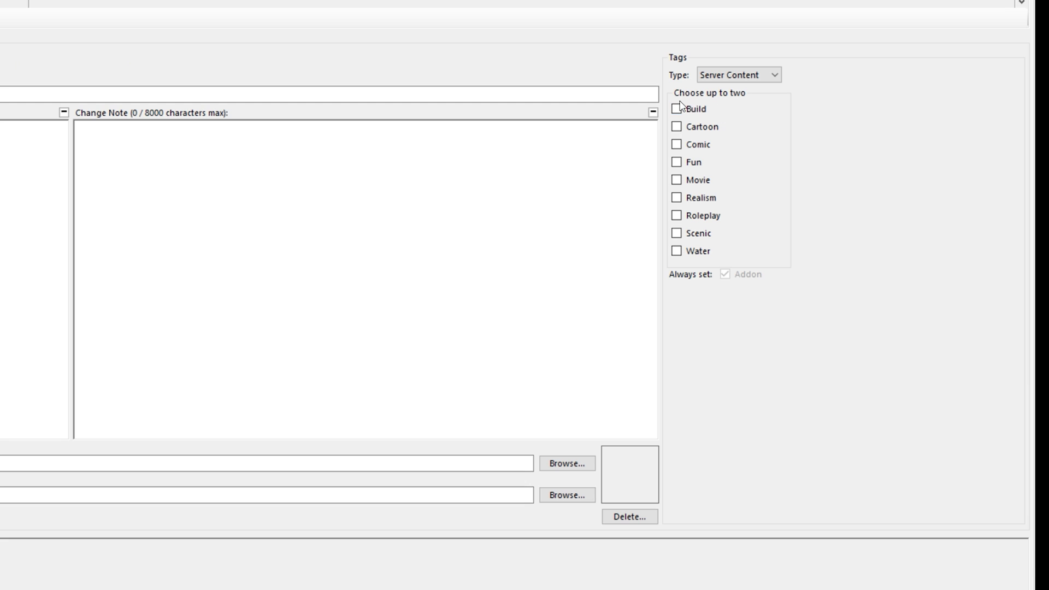
left_click(739, 75)
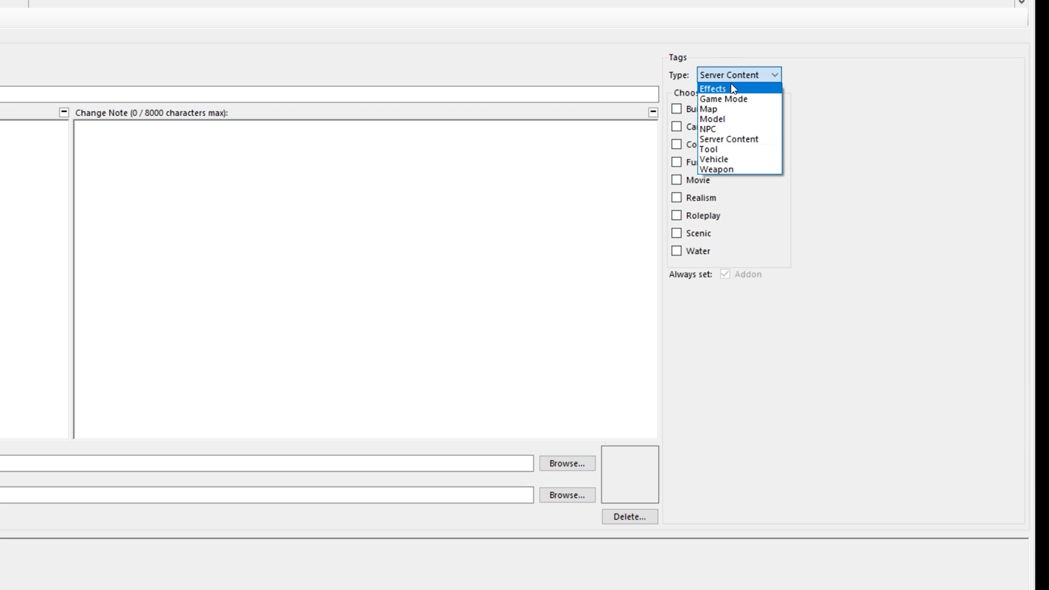
left_click(739, 75)
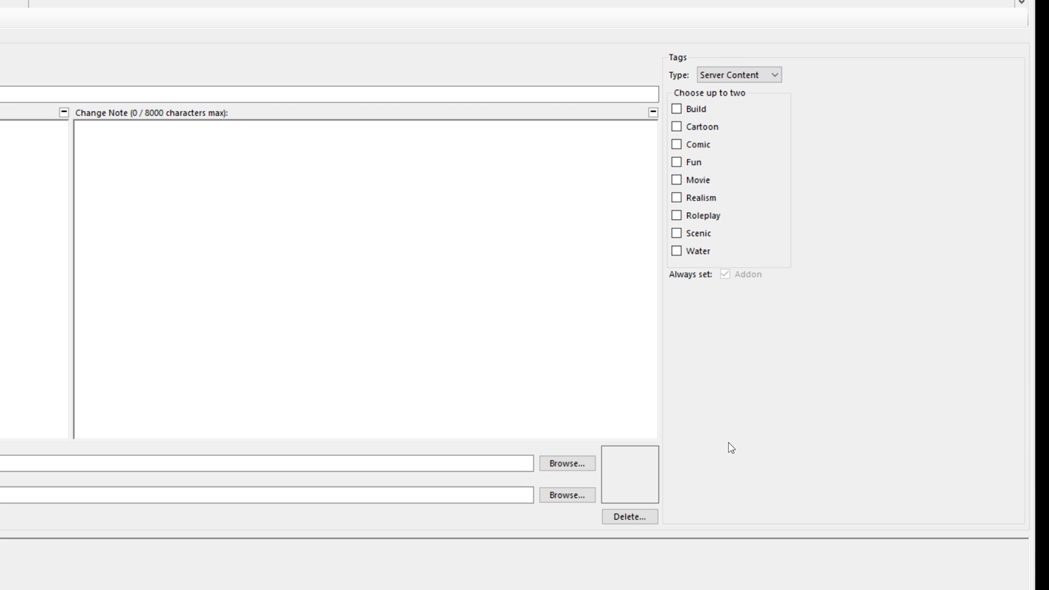